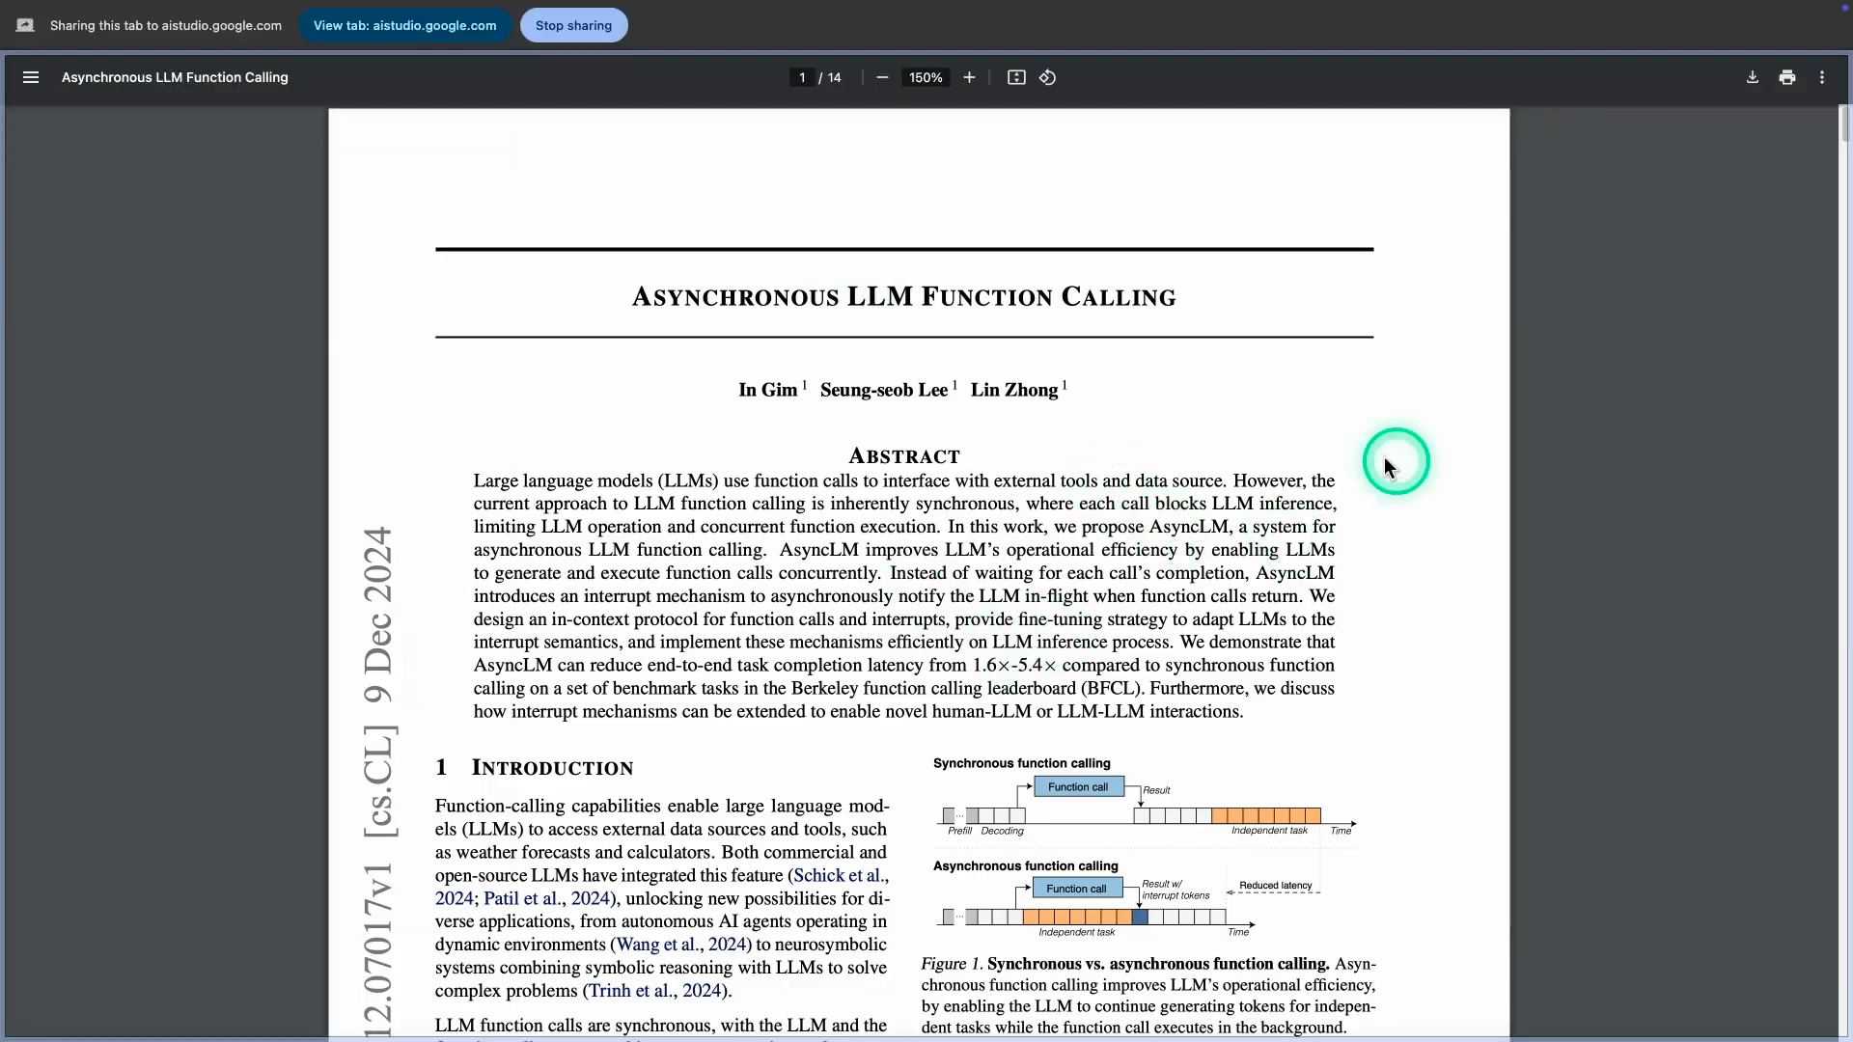
Step: Raise the PDF zoom from 150% to 250% to enlarge the Introduction and Figure 1
scroll("down", 3)
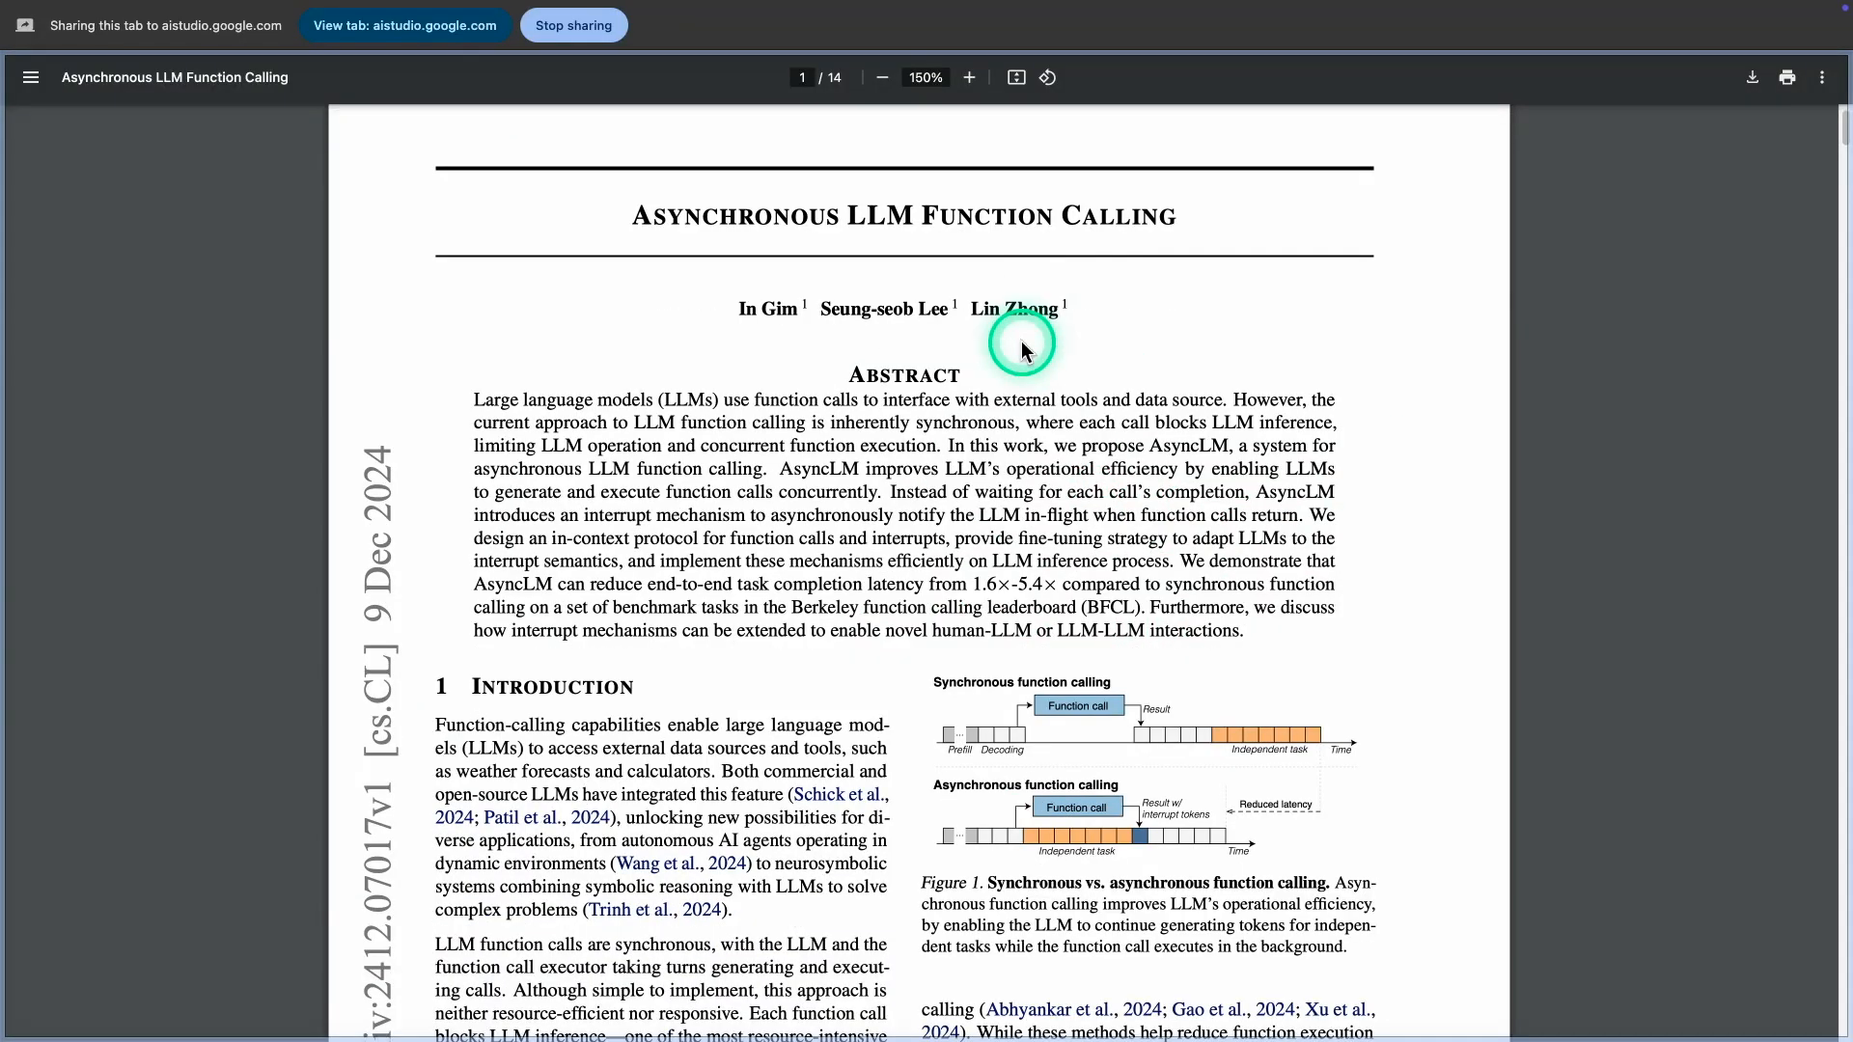
left_click(1023, 349)
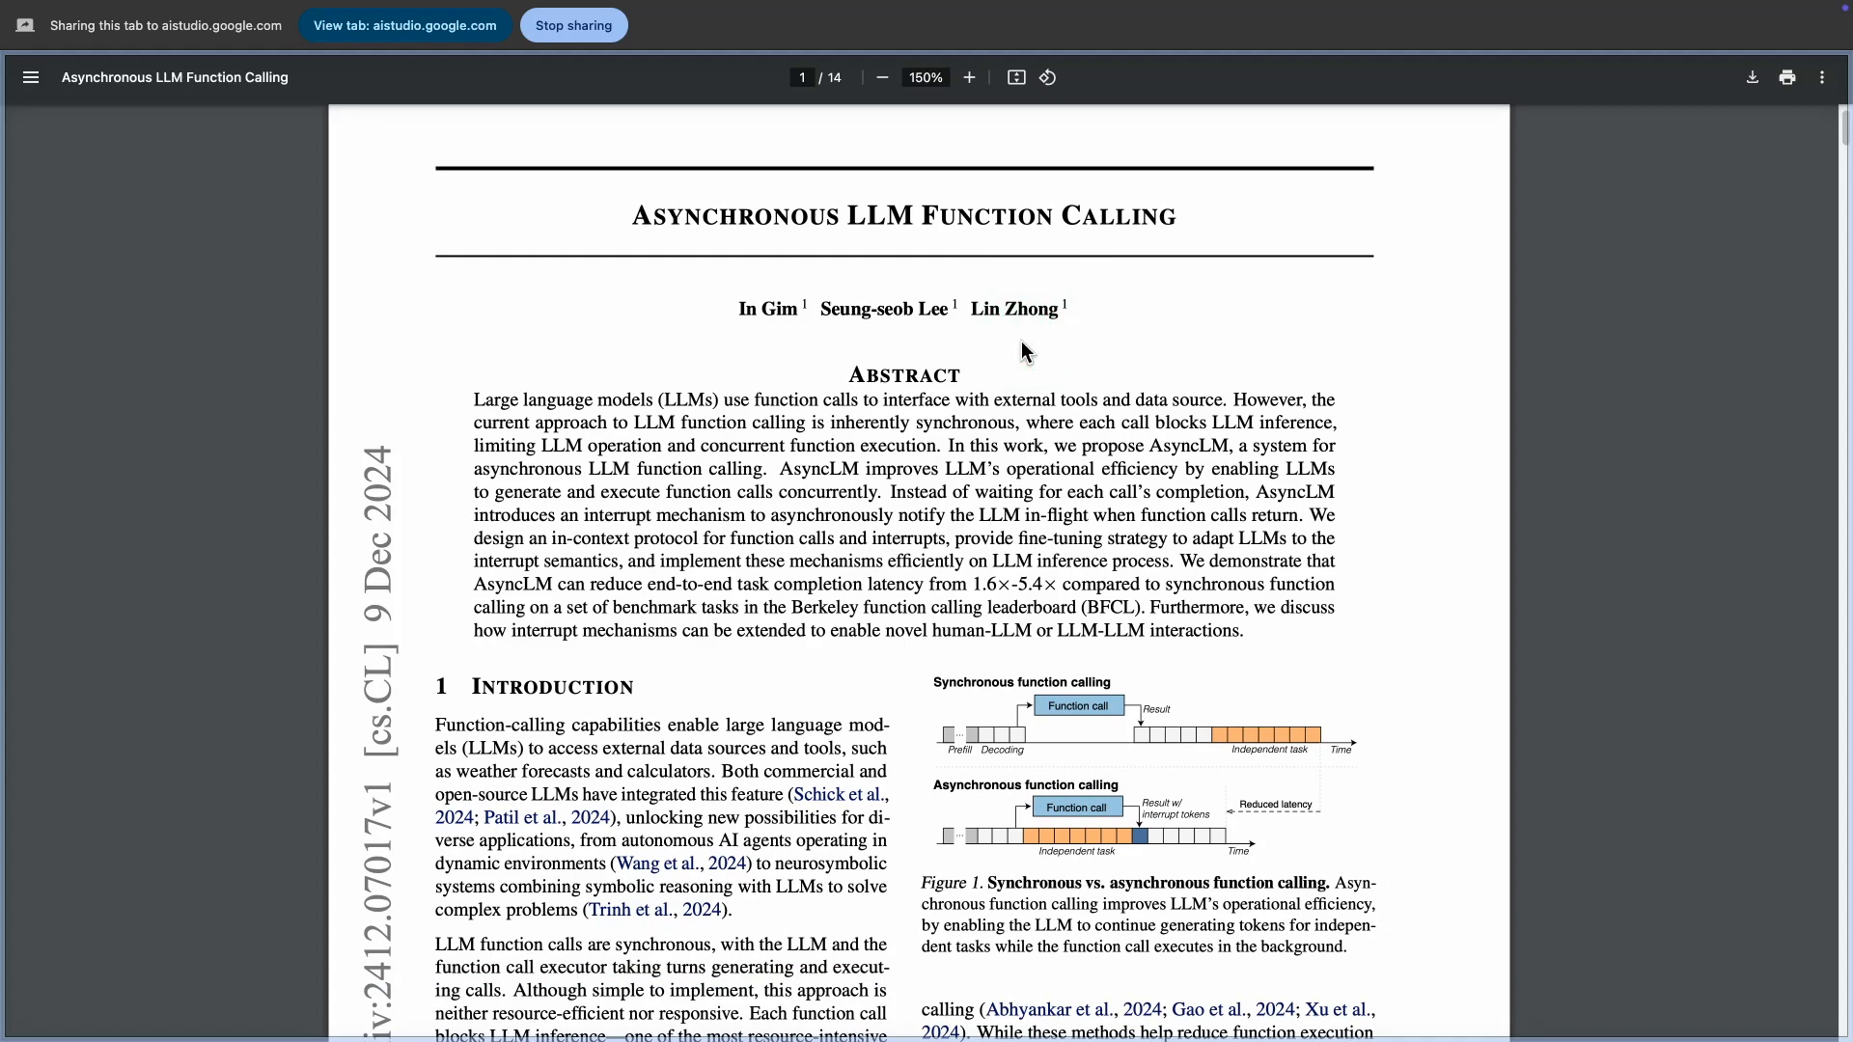
left_click(1363, 273)
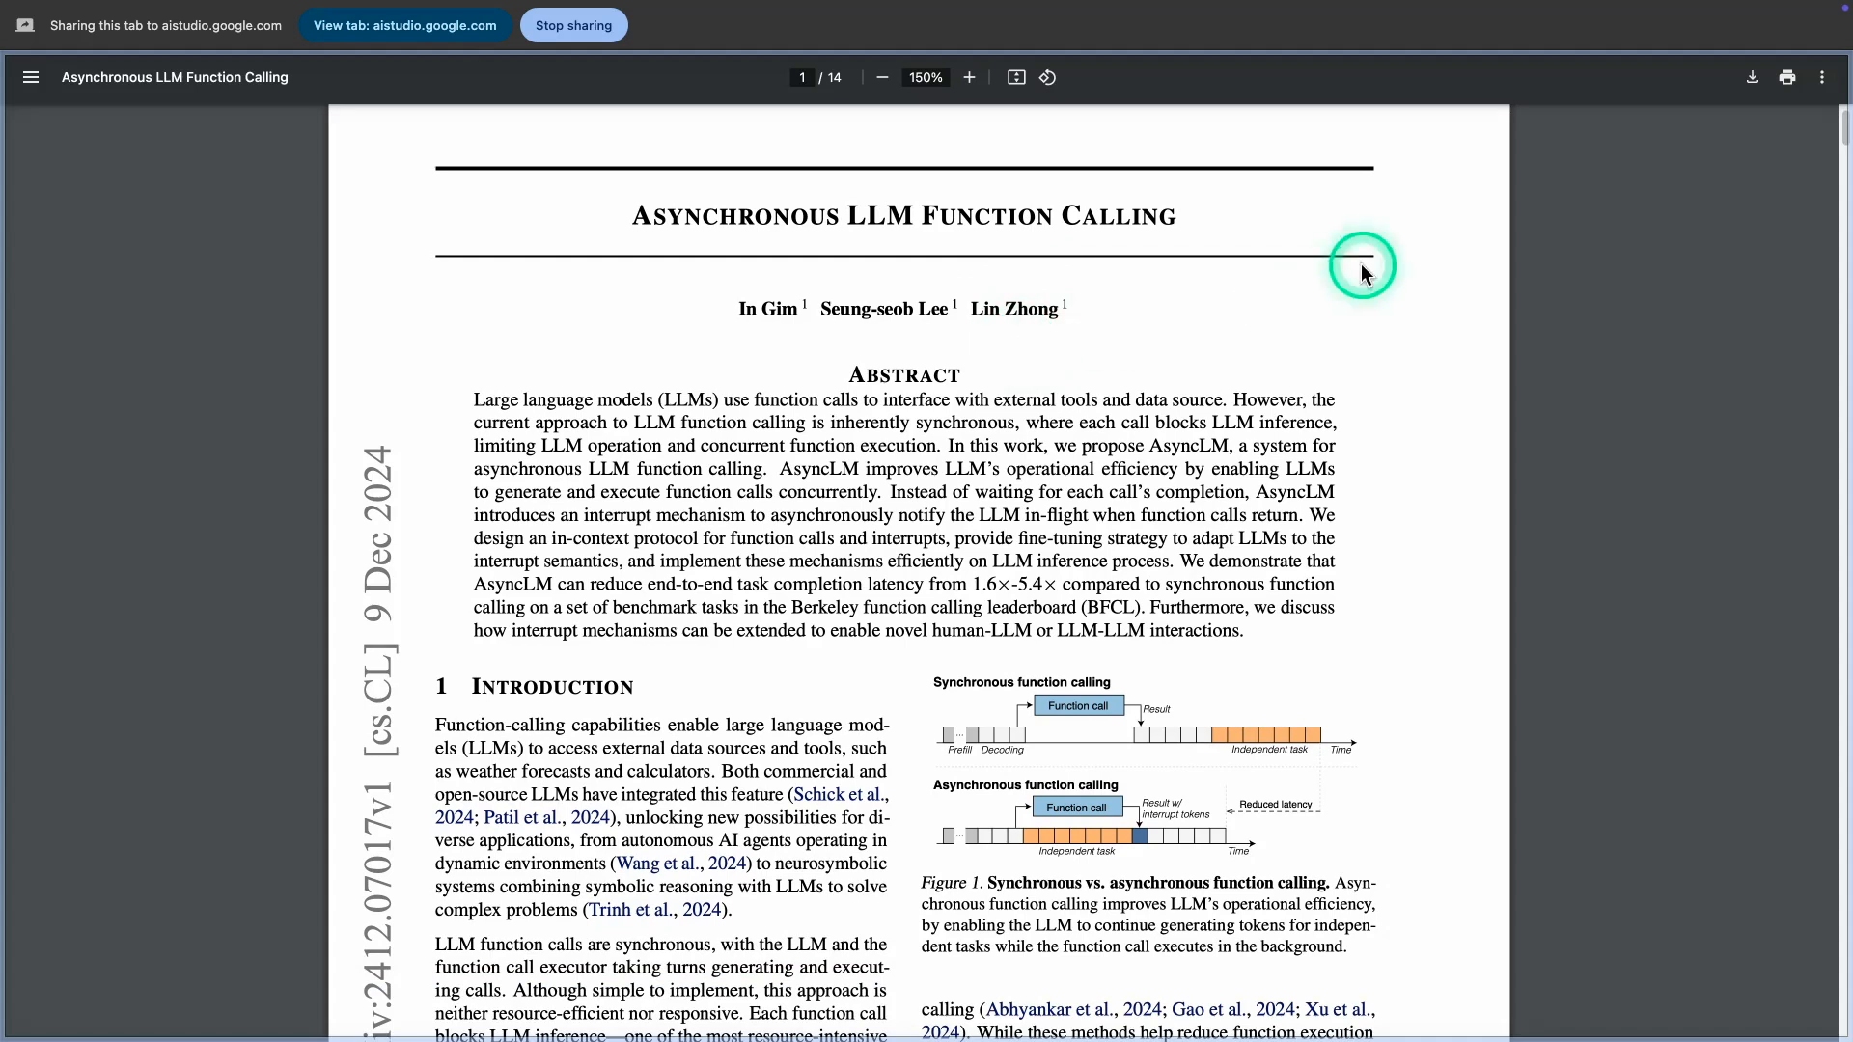
mouse_move(1329, 326)
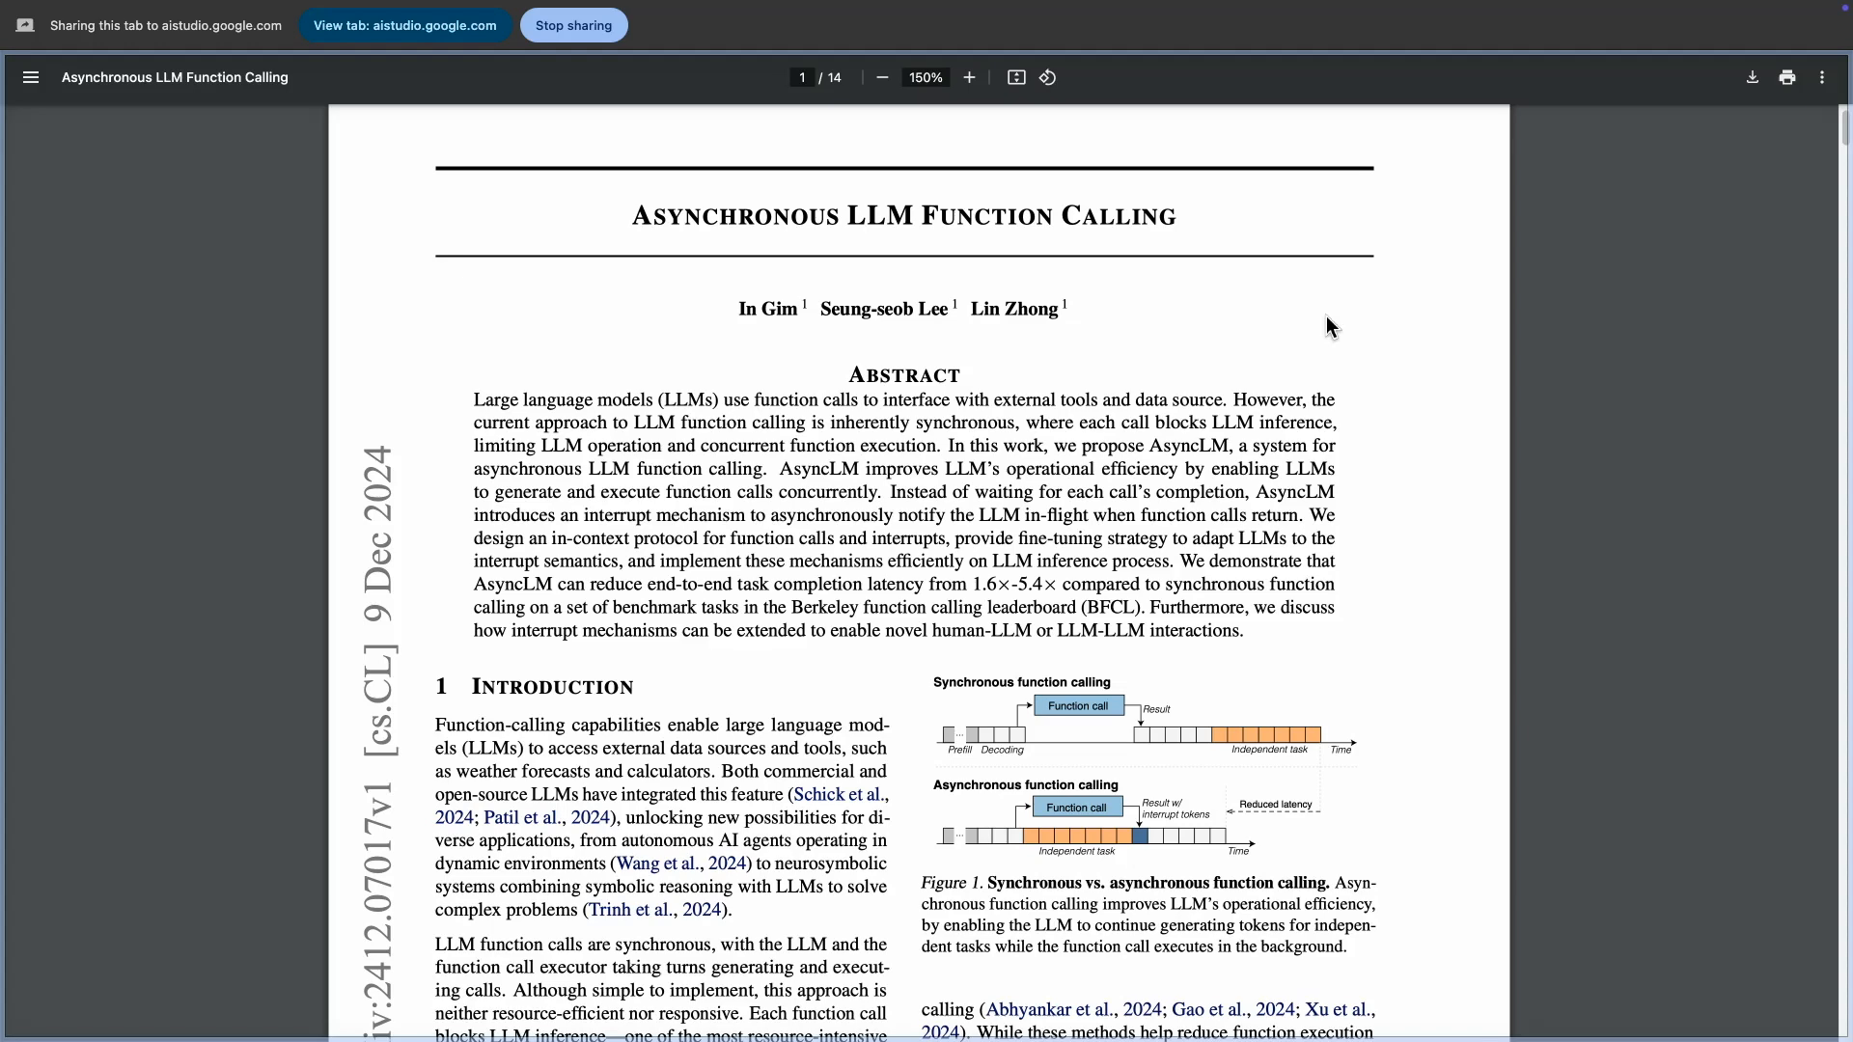
left_click(1270, 338)
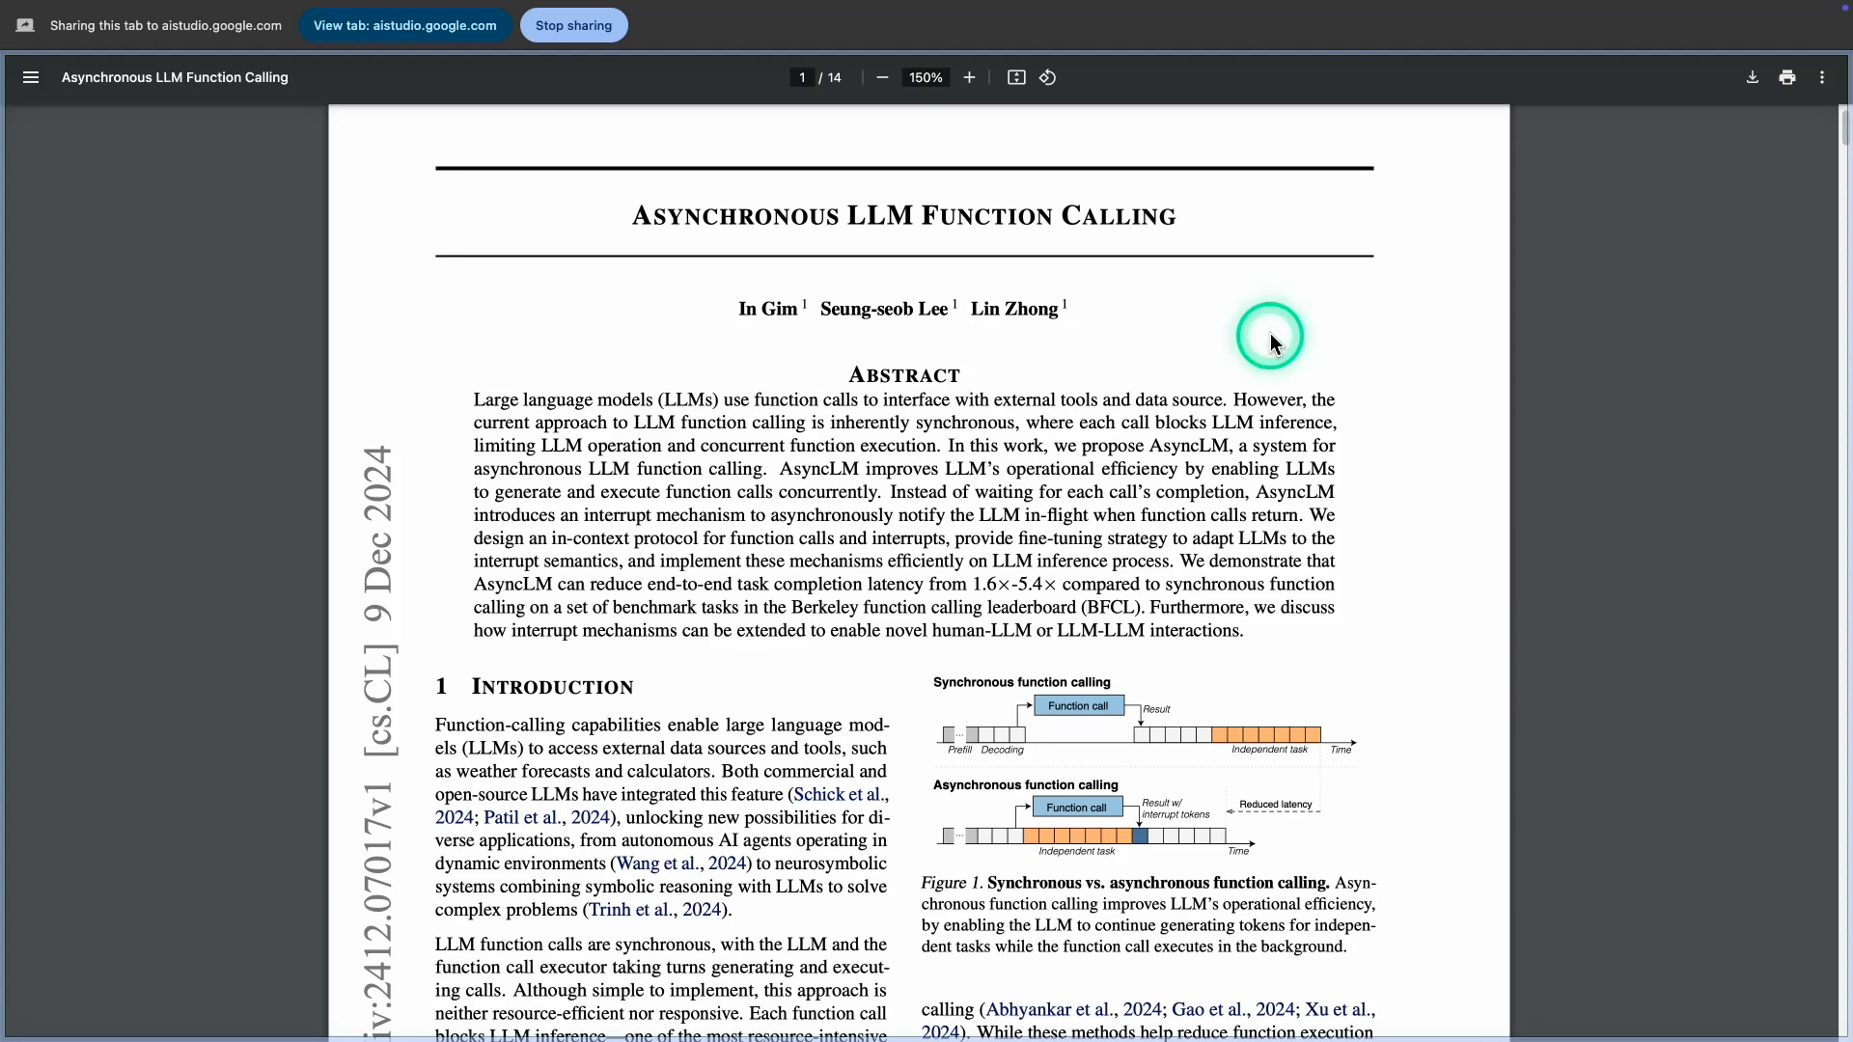
scroll("down", 3)
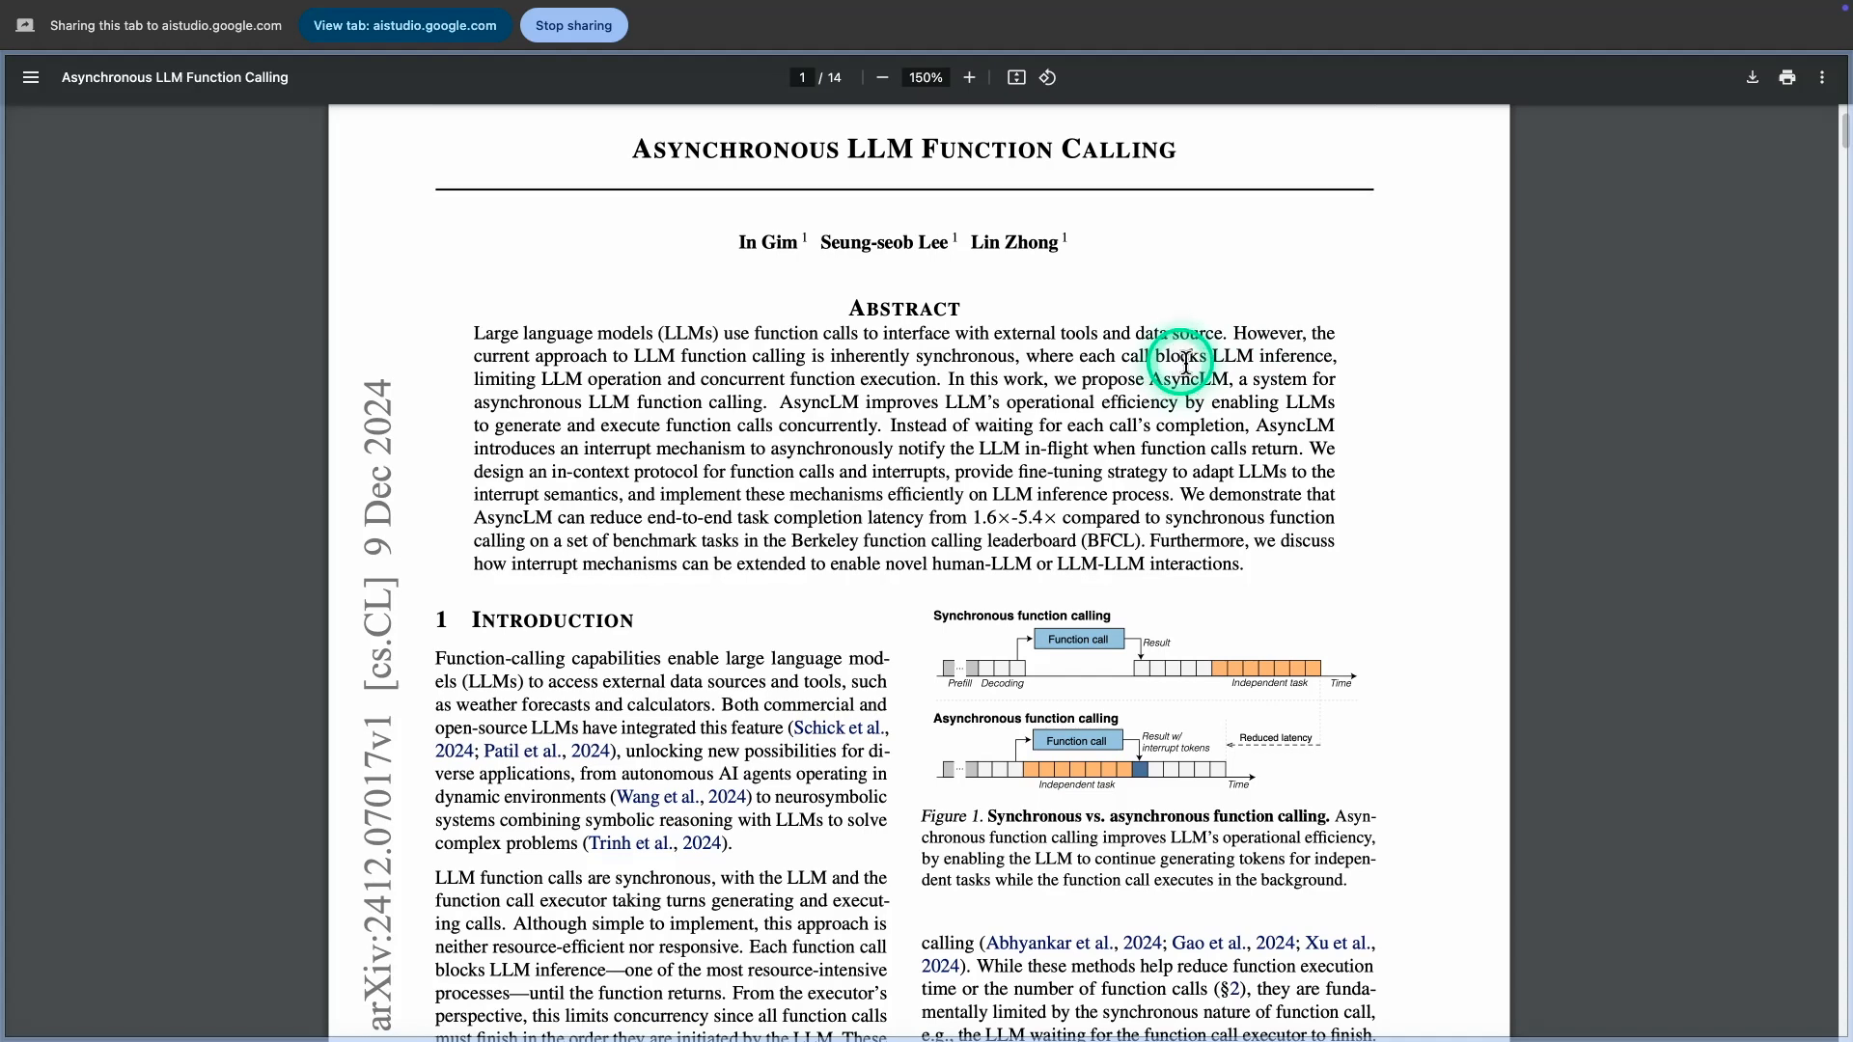
scroll("down", 3)
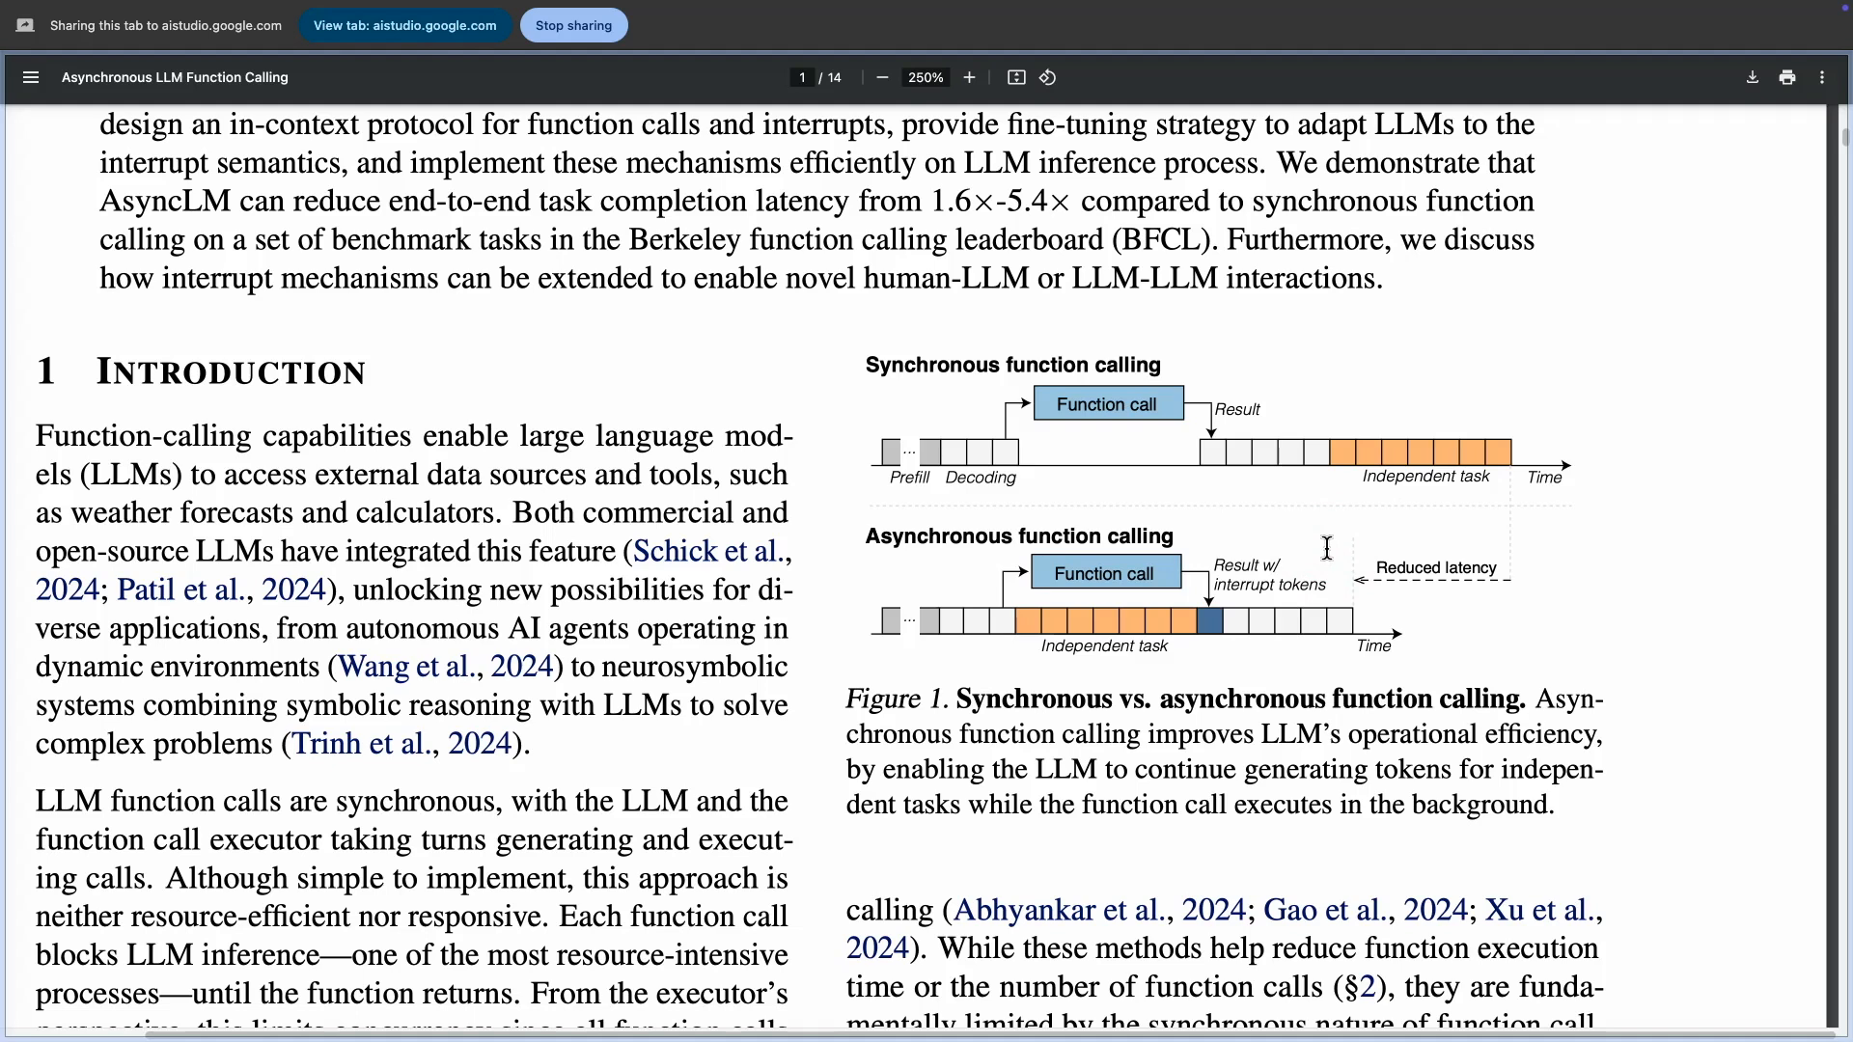
left_click(1323, 550)
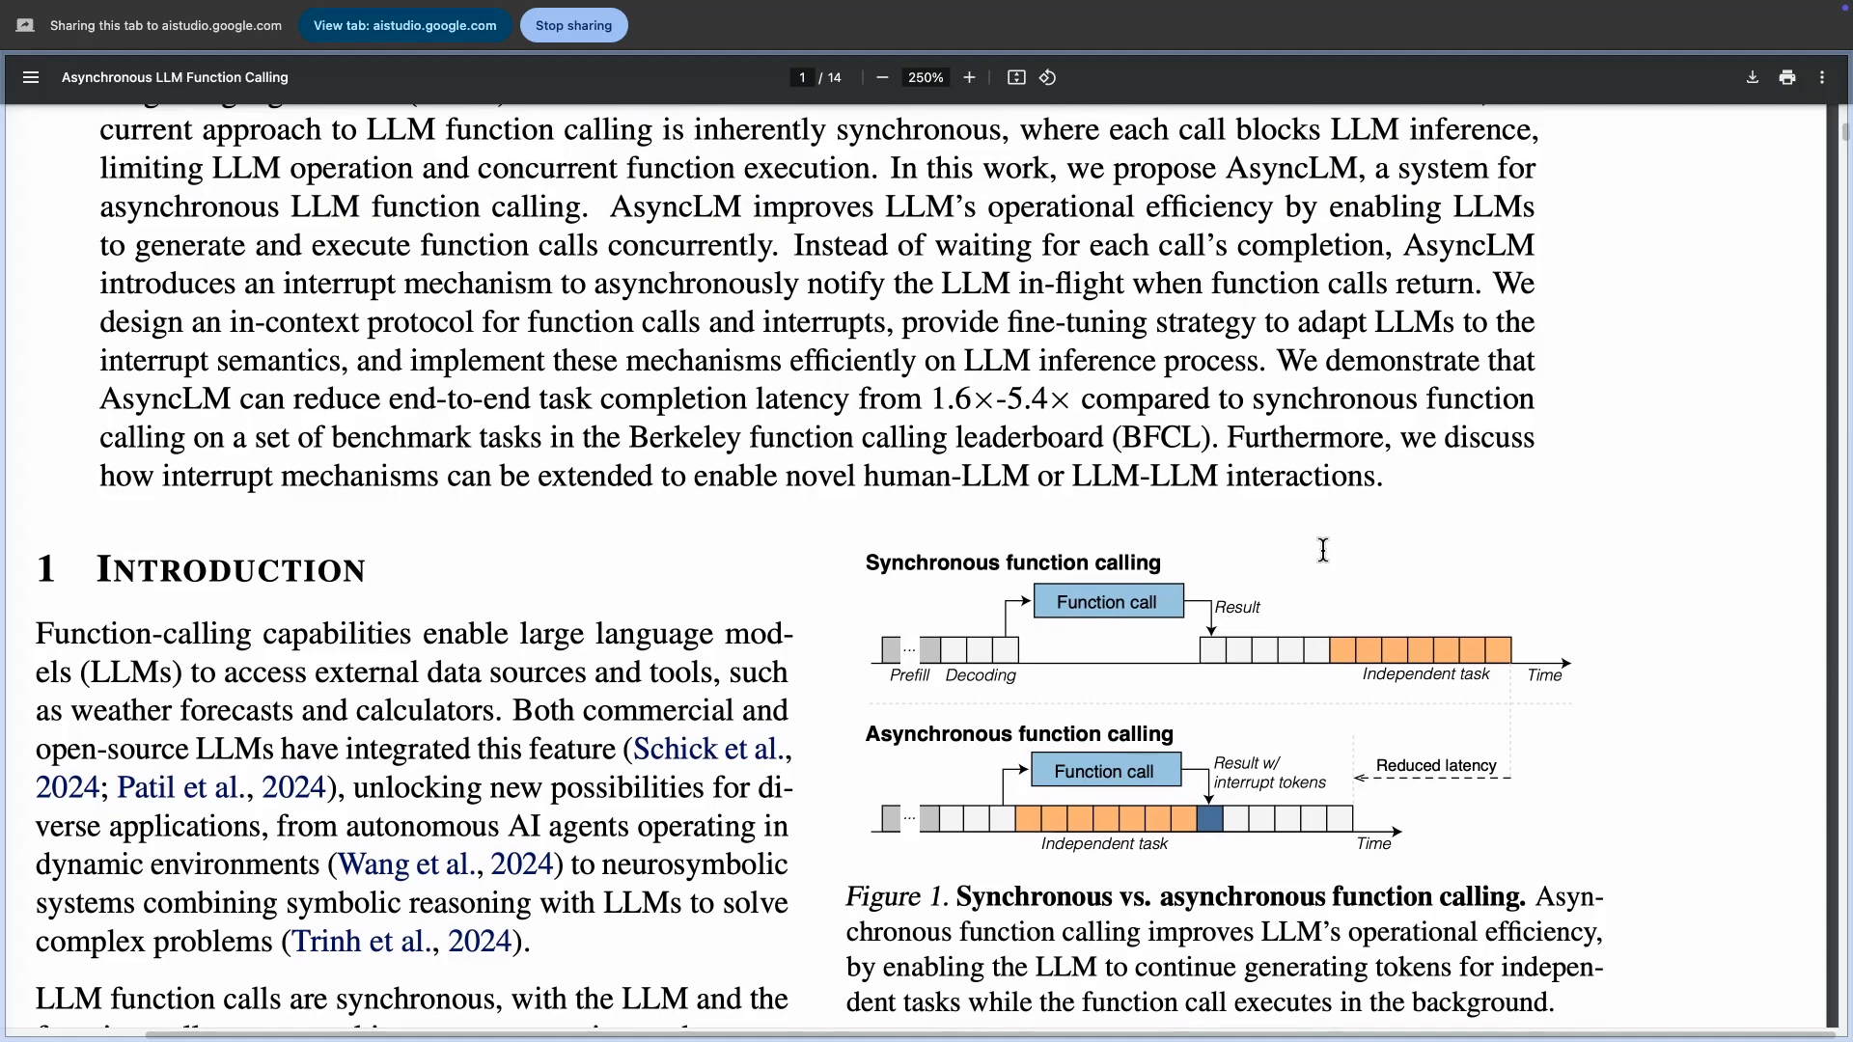
left_click(1324, 555)
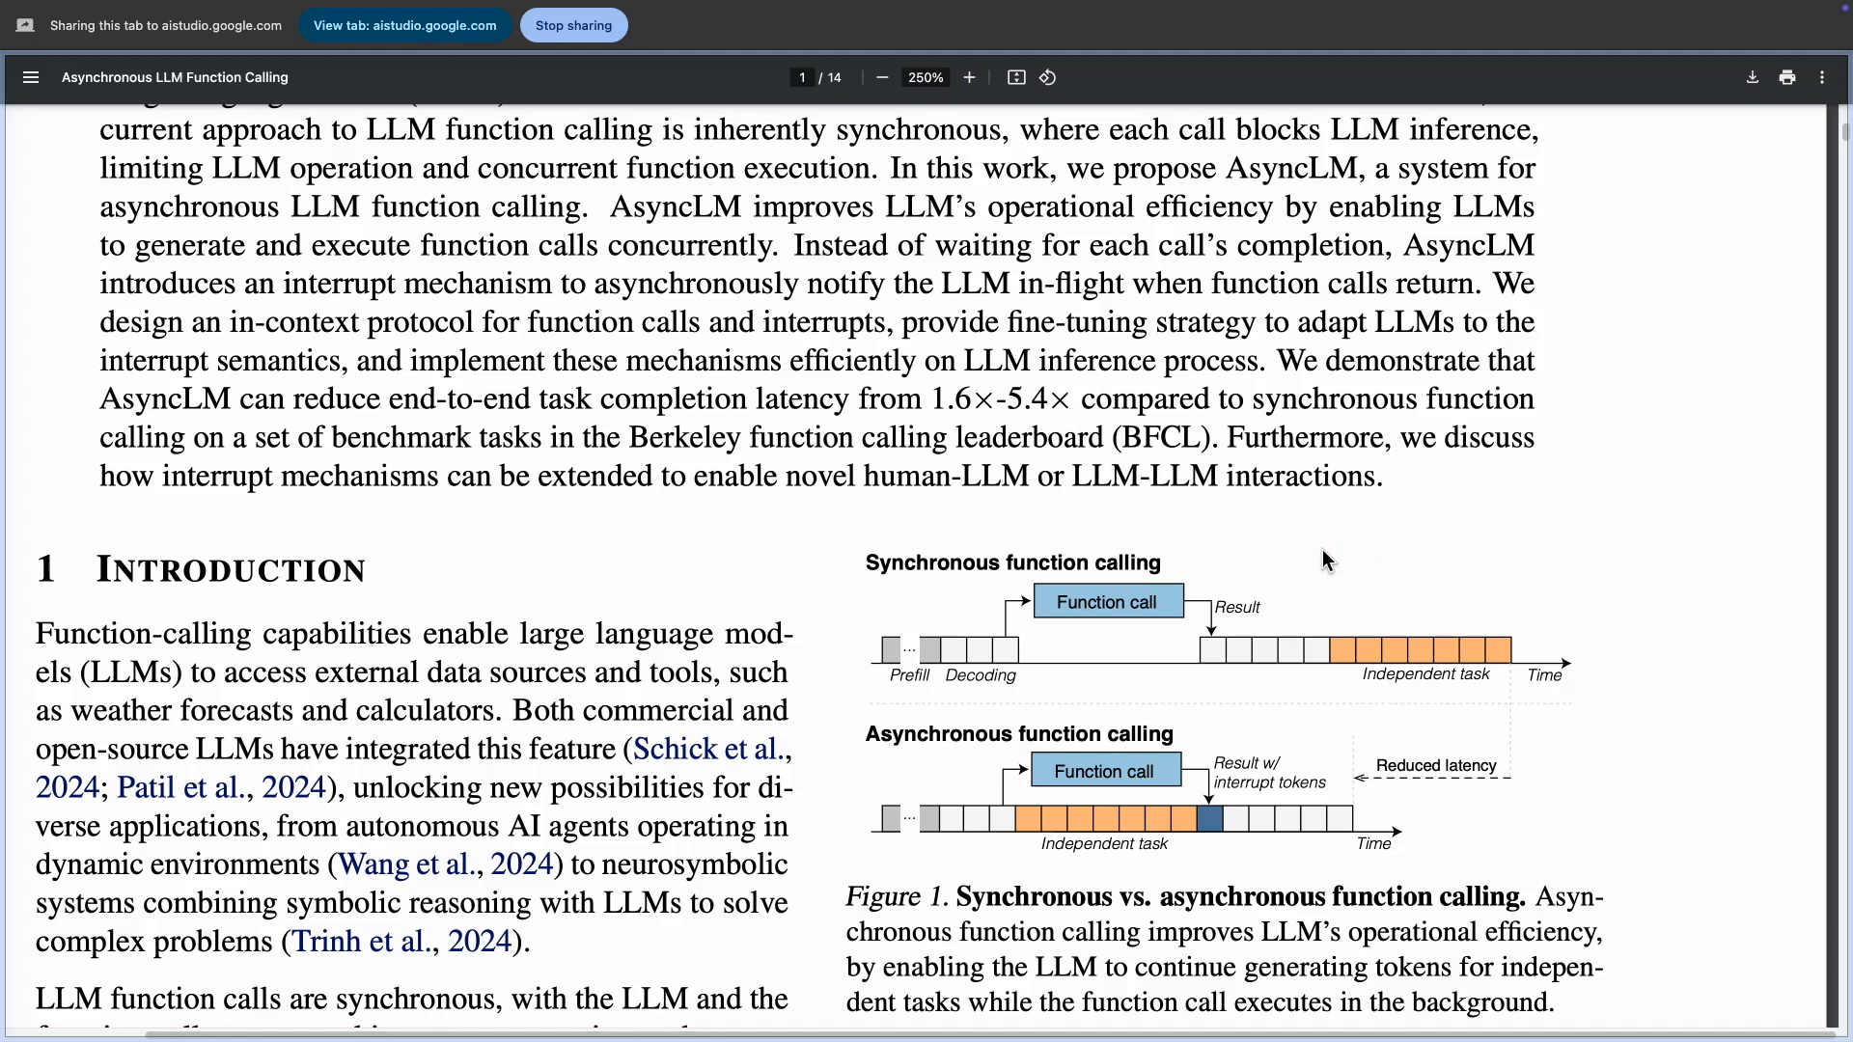
left_click(1360, 550)
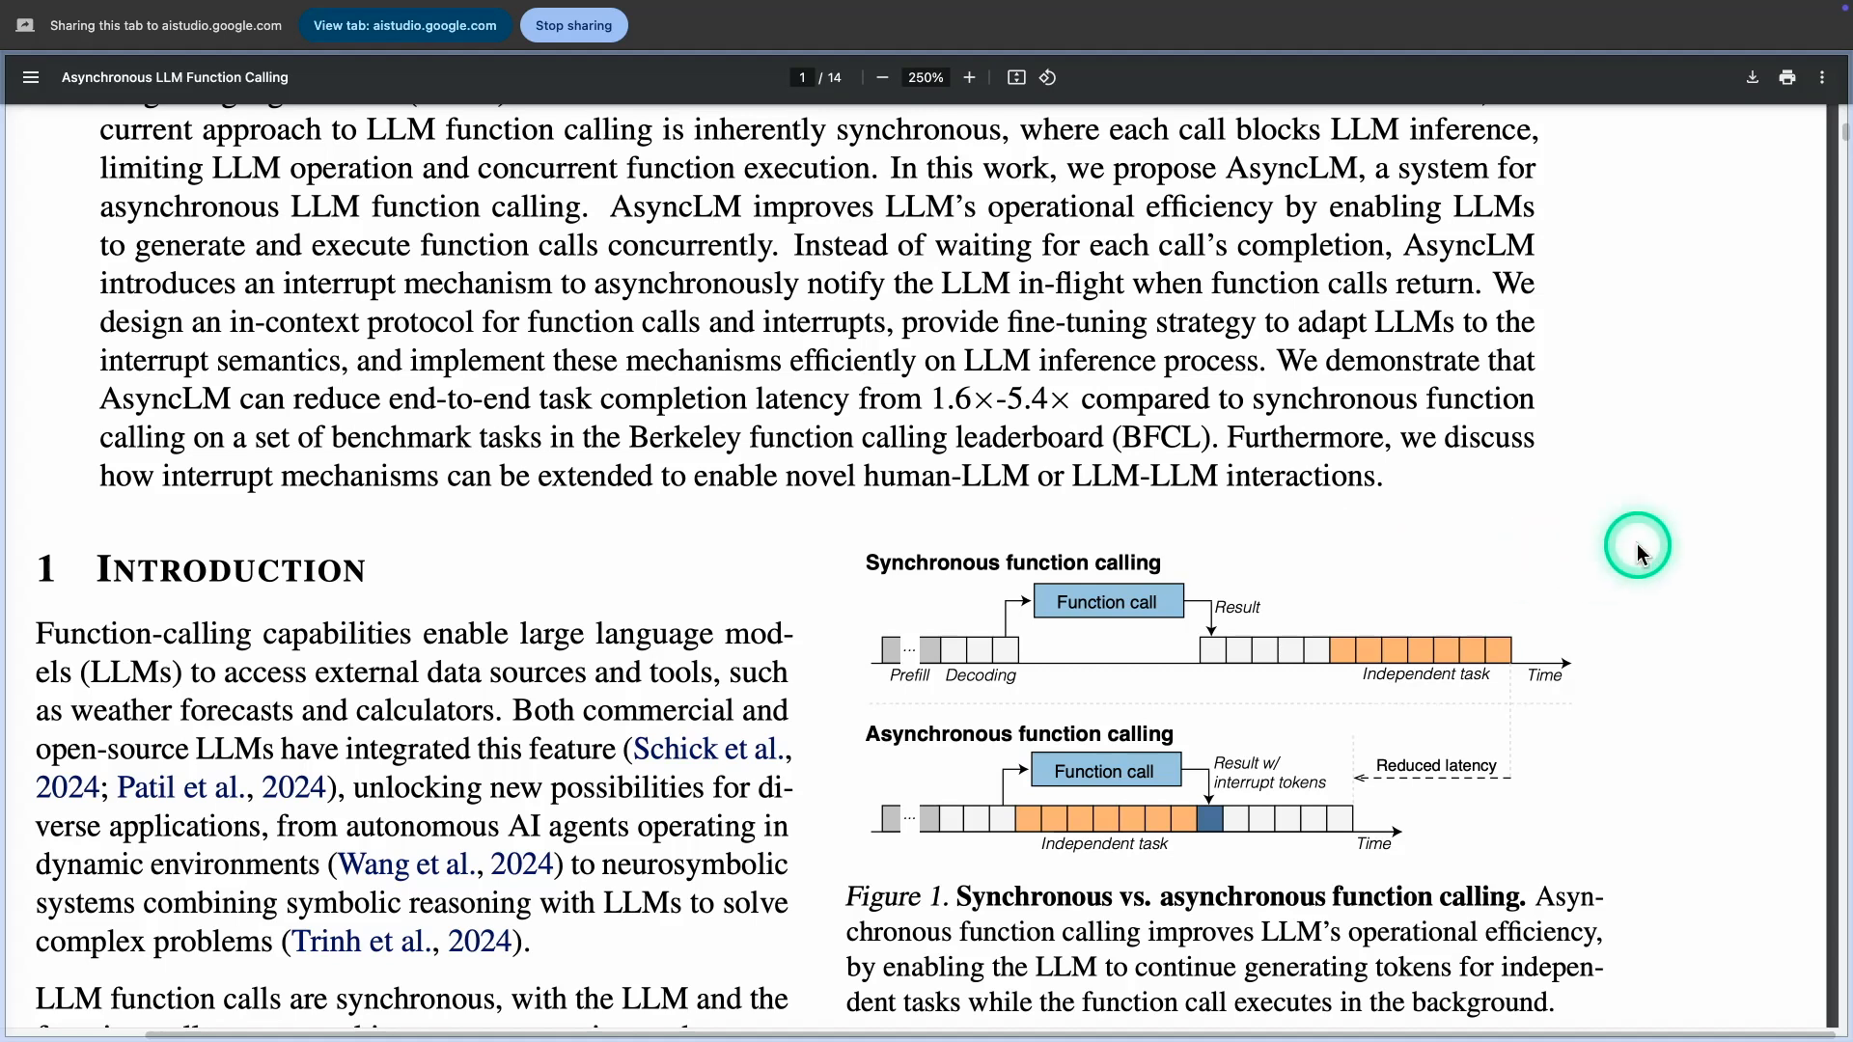
left_click(1637, 551)
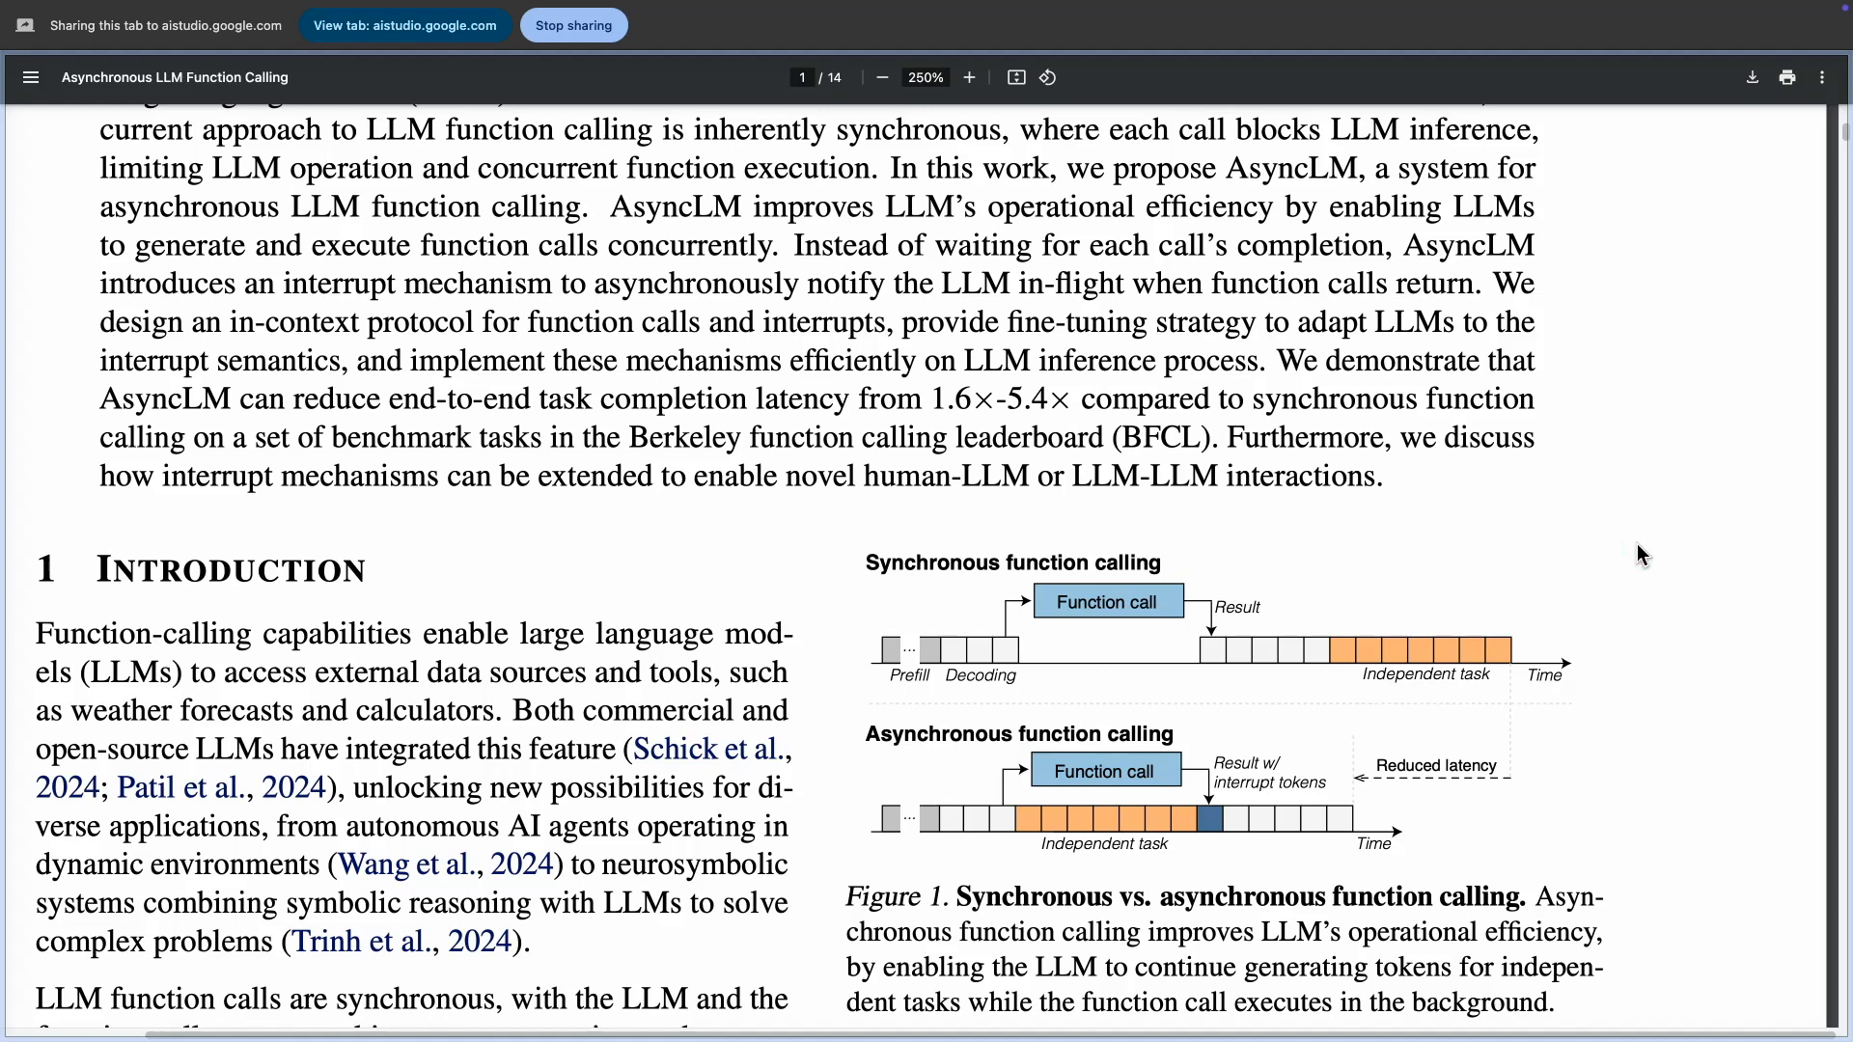
left_click(1635, 546)
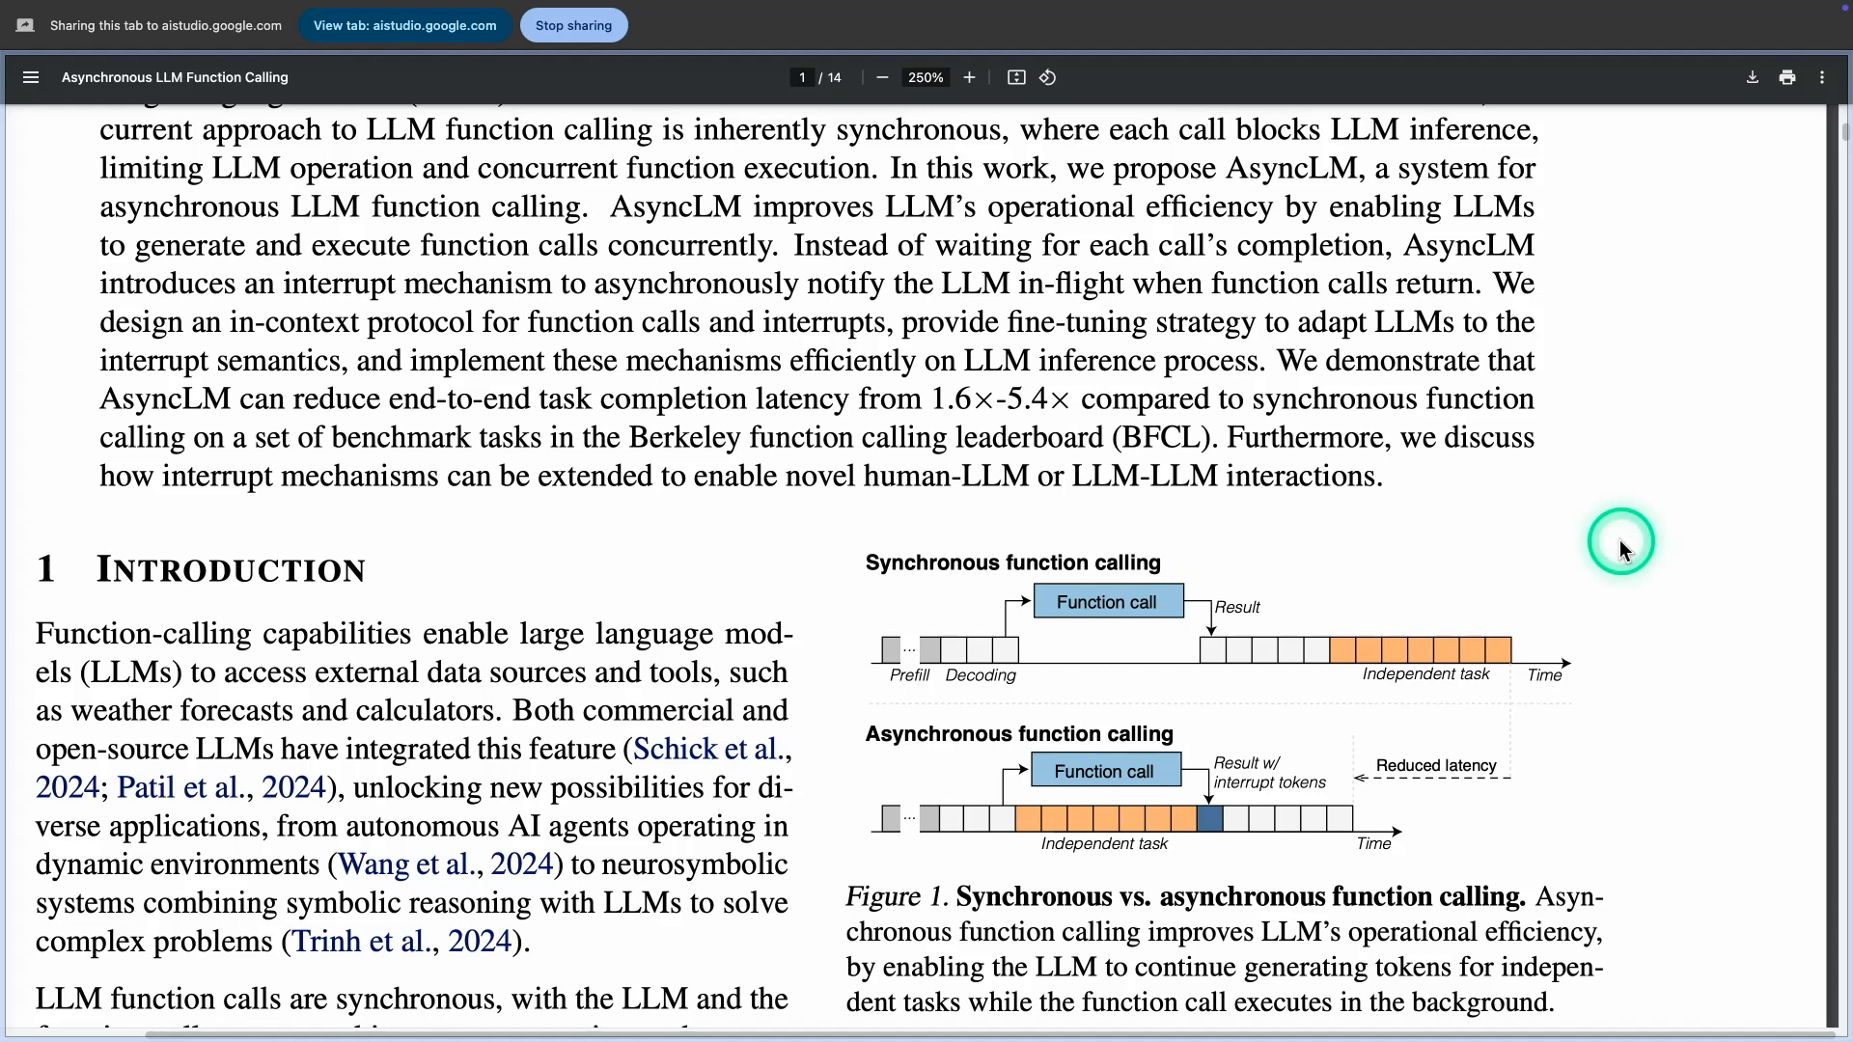
mouse_move(1591, 545)
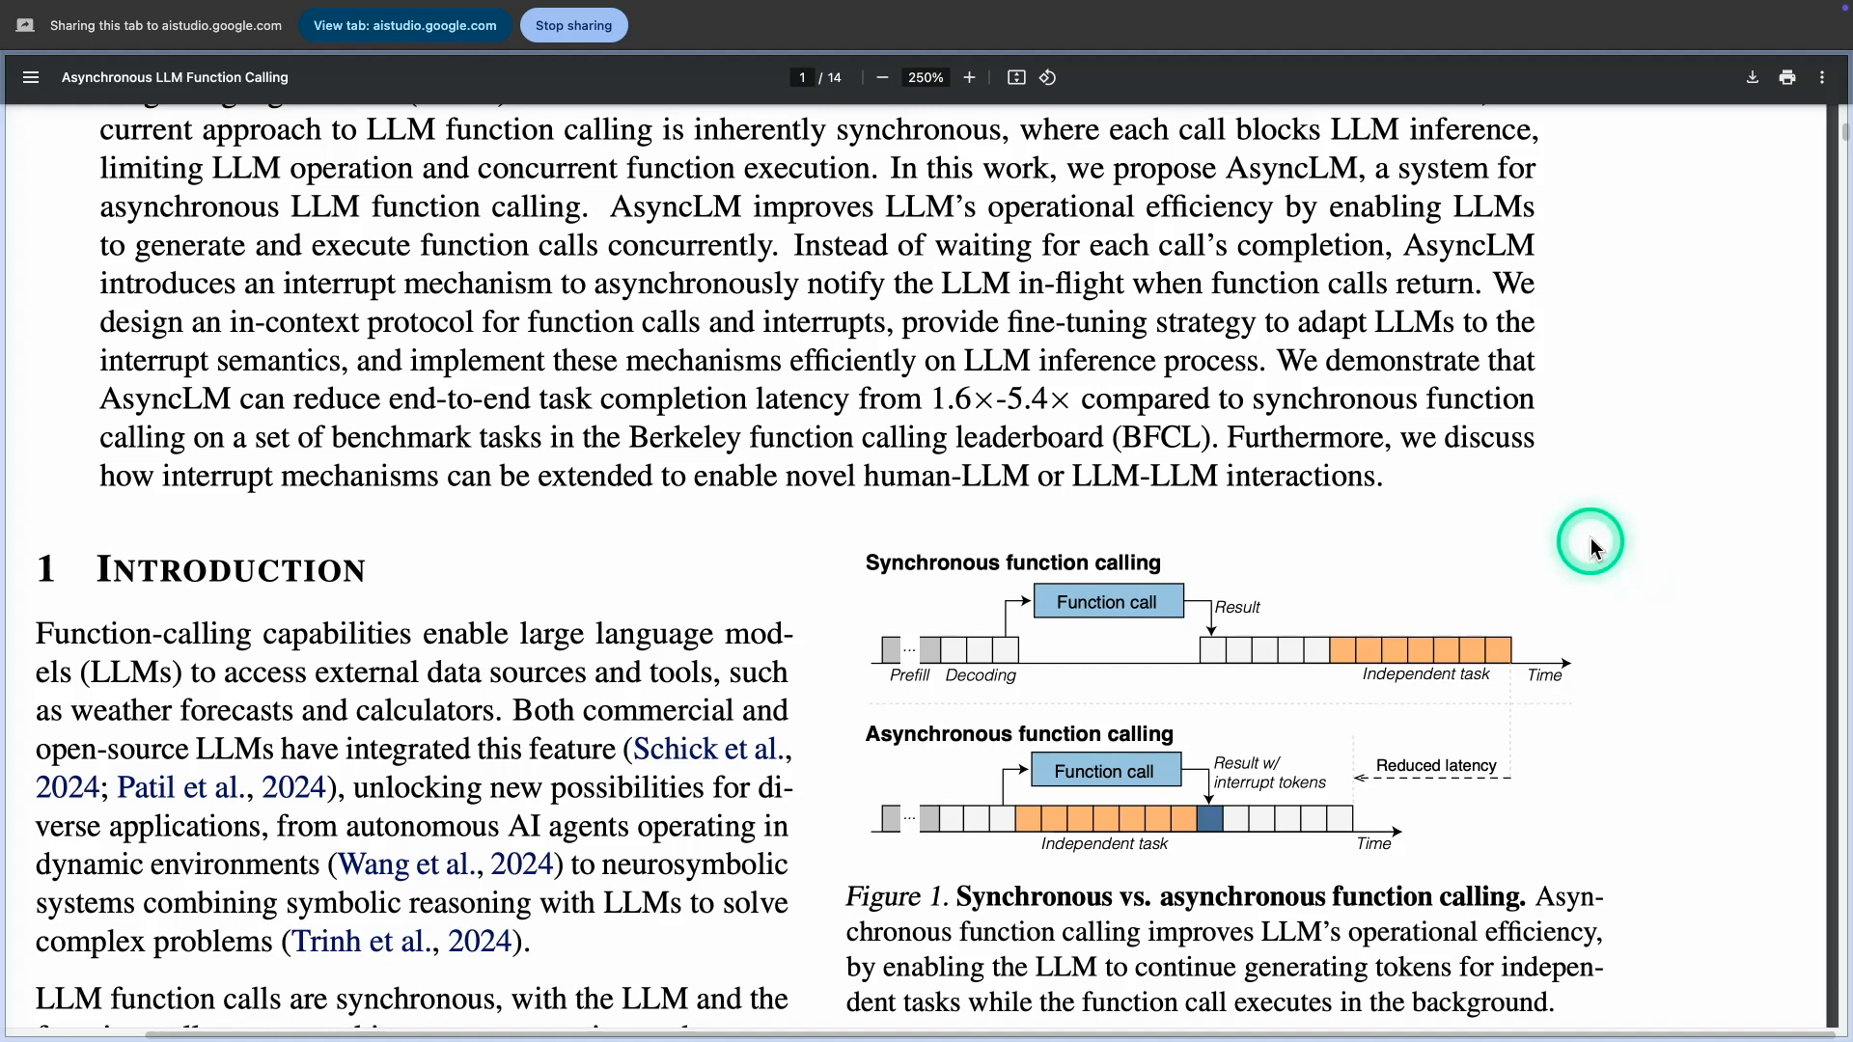
Step: Scroll down page 1 to where the introduction proposes AsyncLM and interruptible decoding
scroll("down", 3)
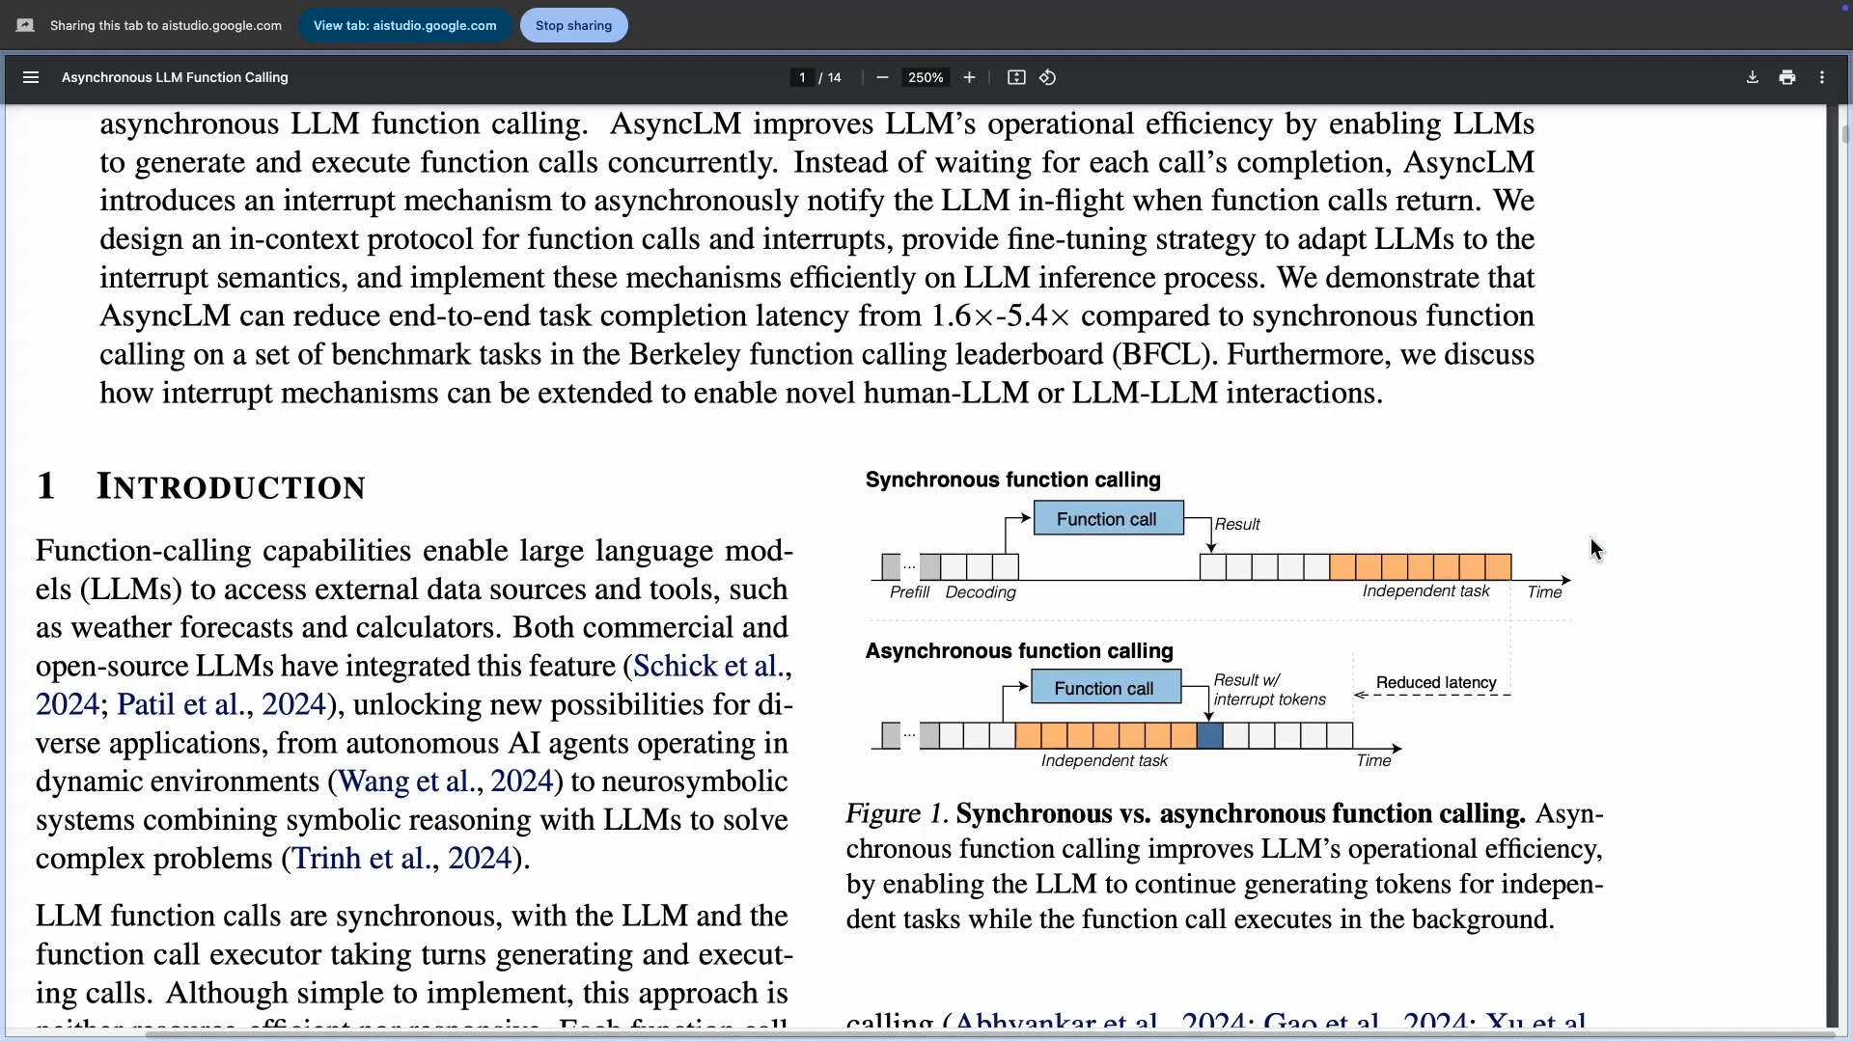
scroll("down", 3)
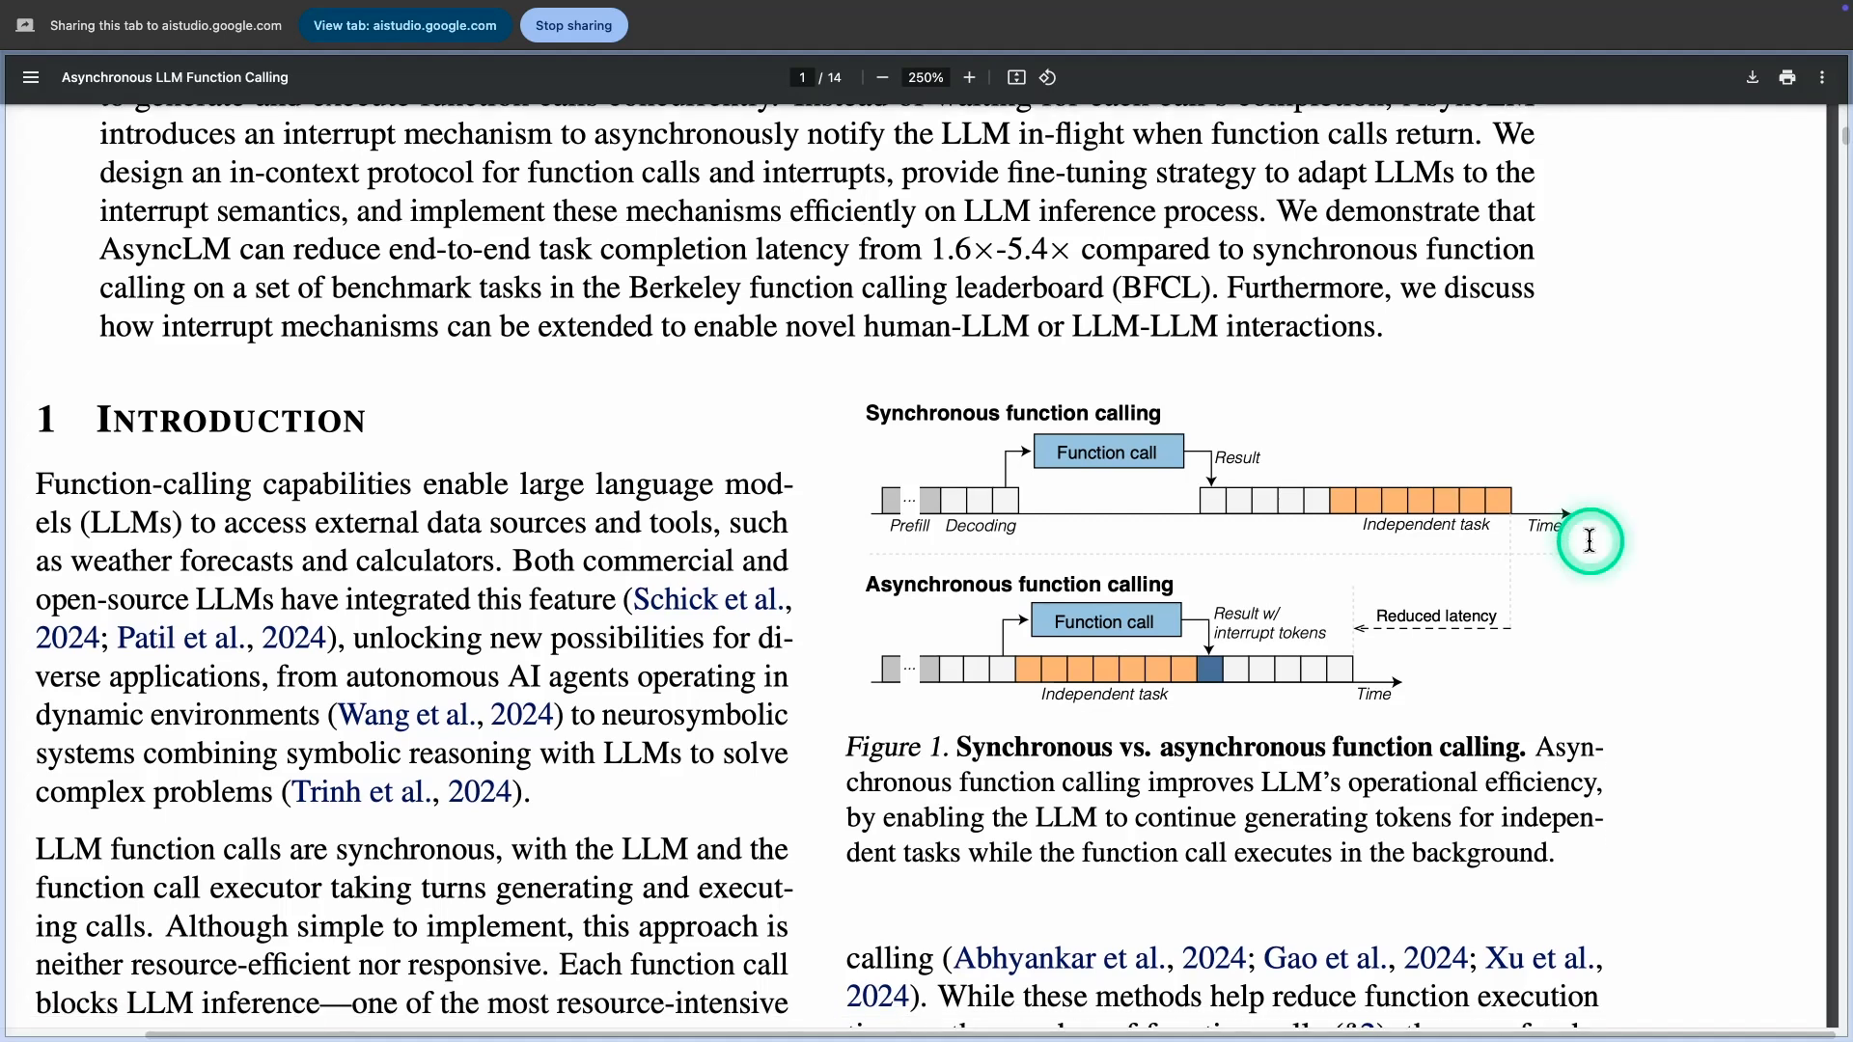
scroll("down", 3)
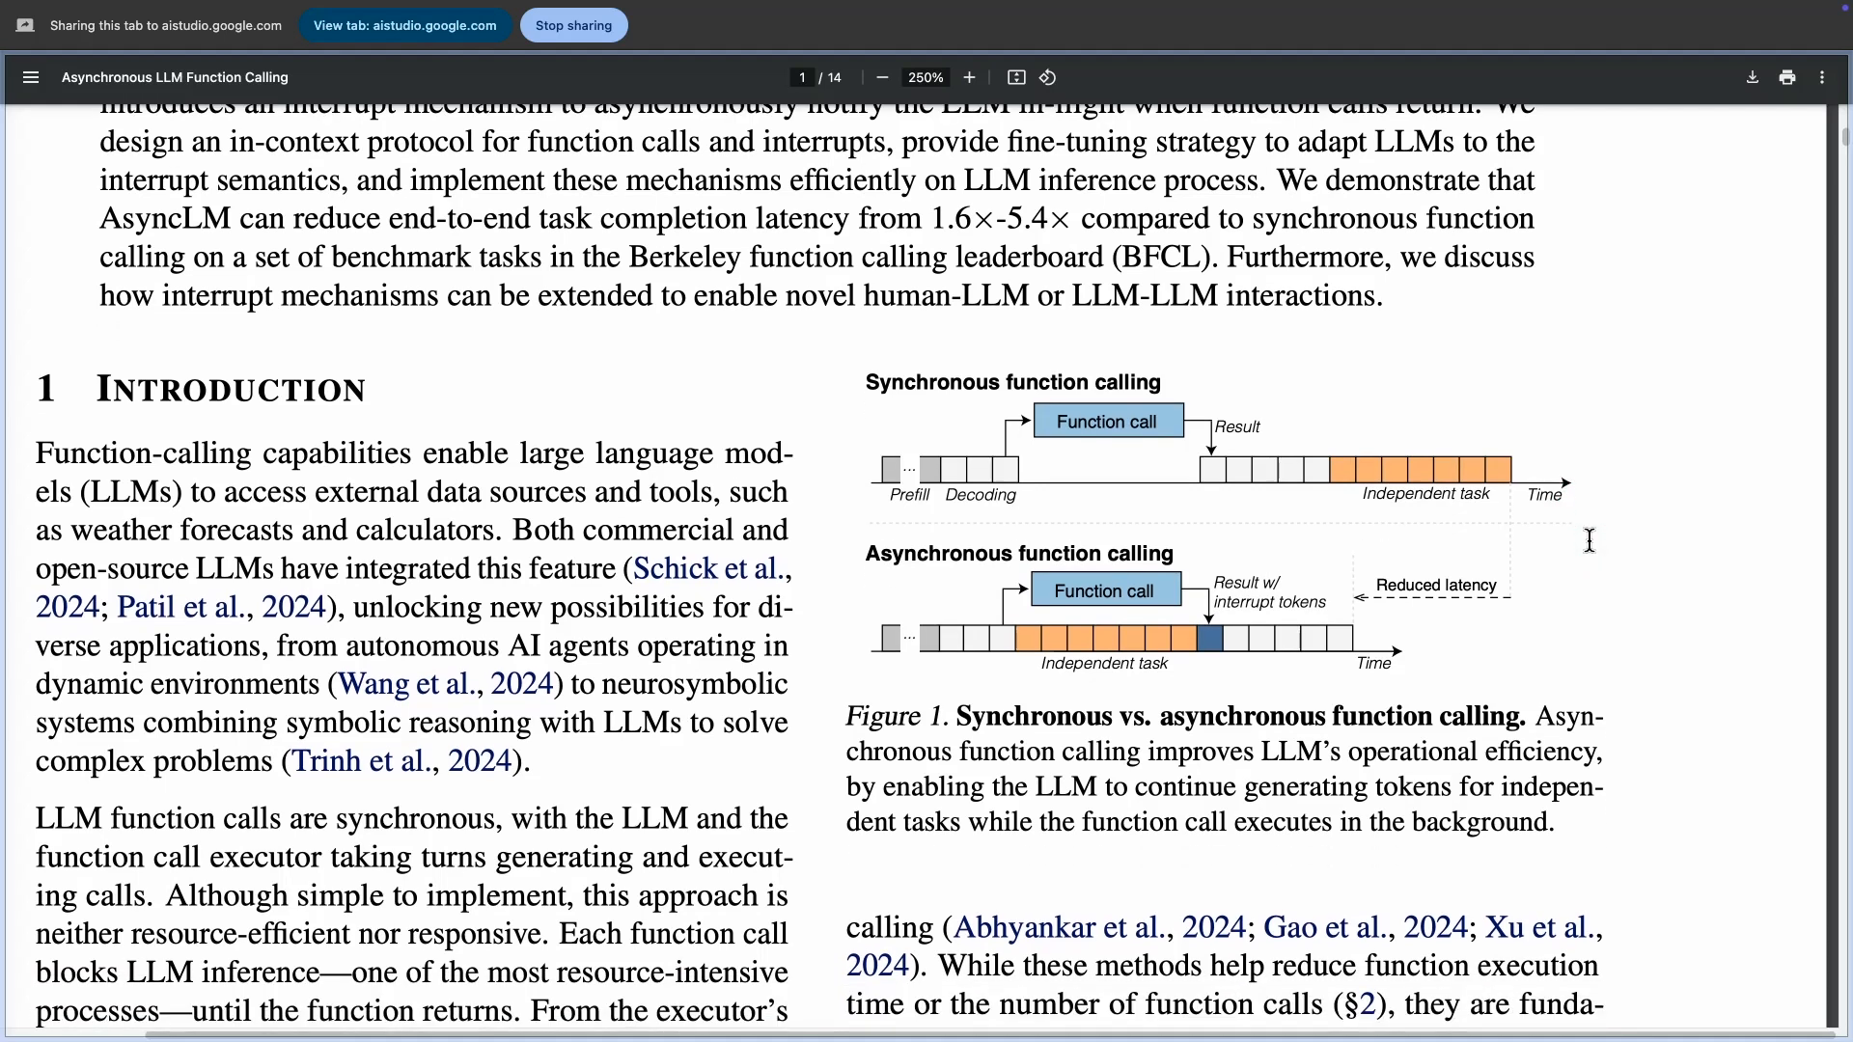
left_click(1590, 543)
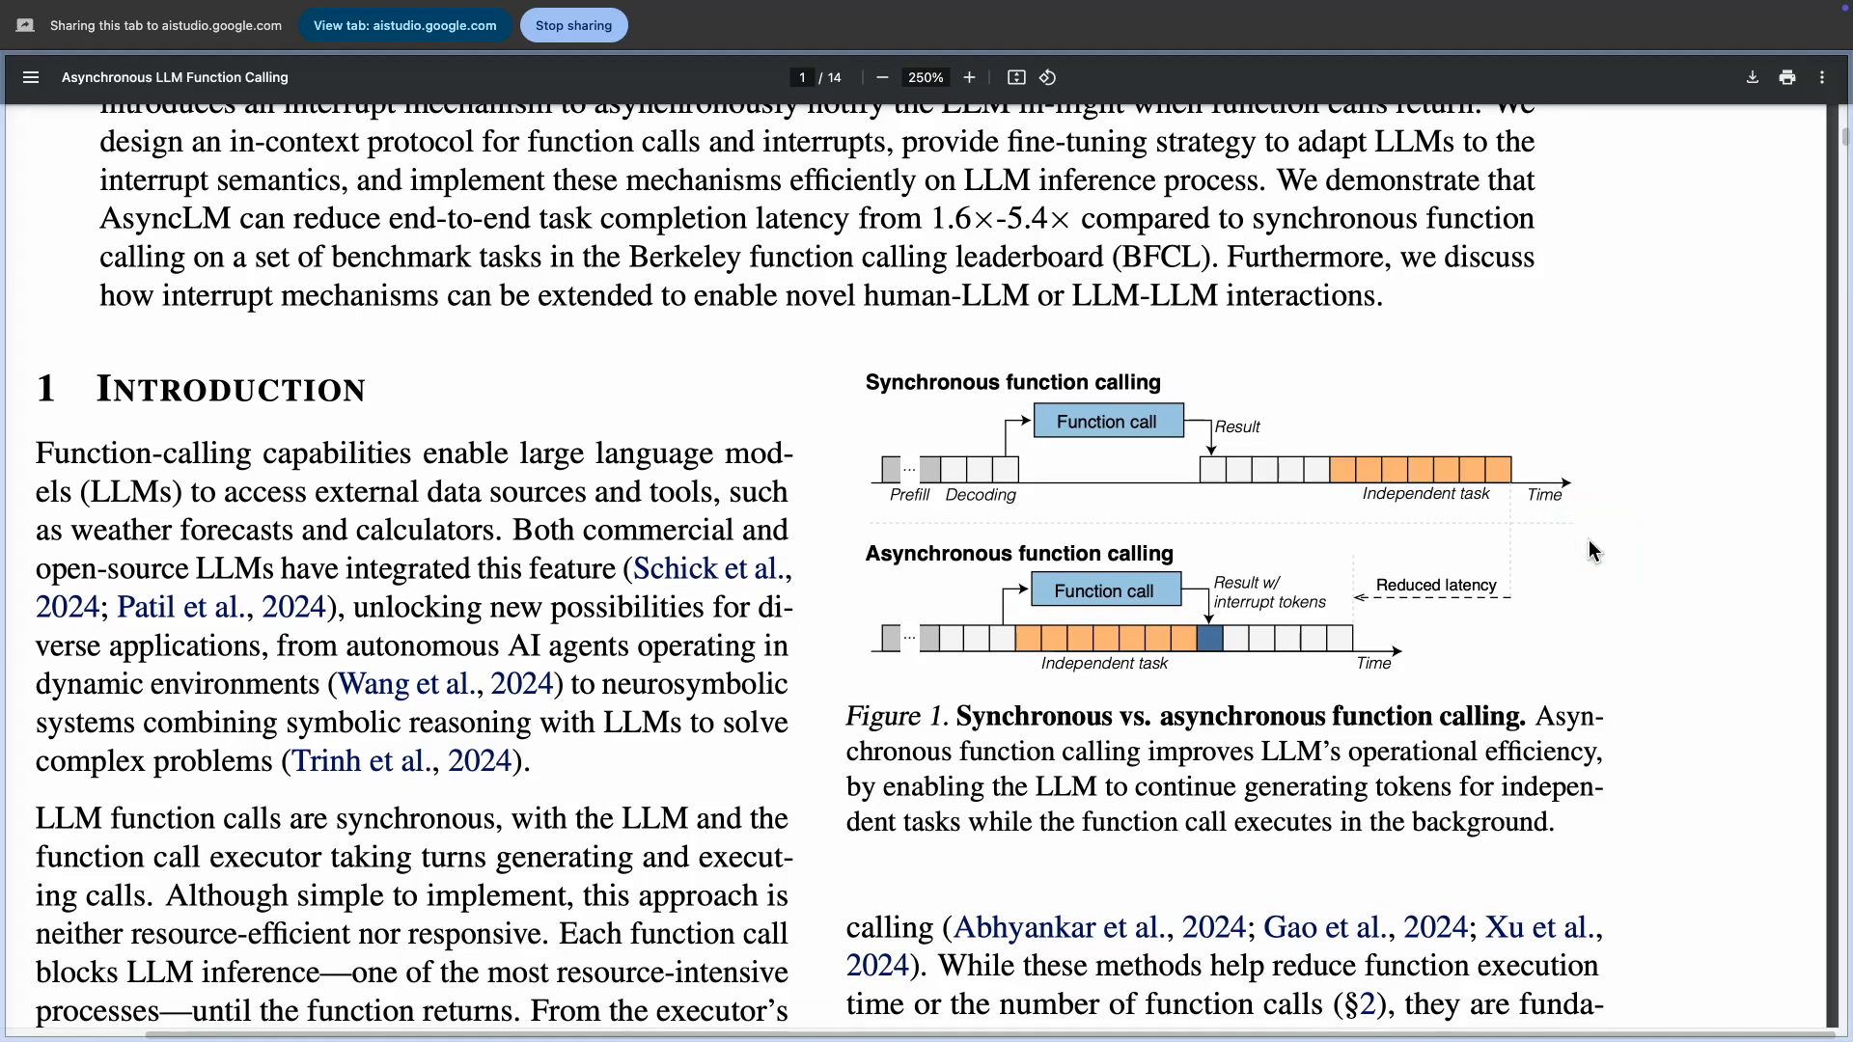
scroll("down", 3)
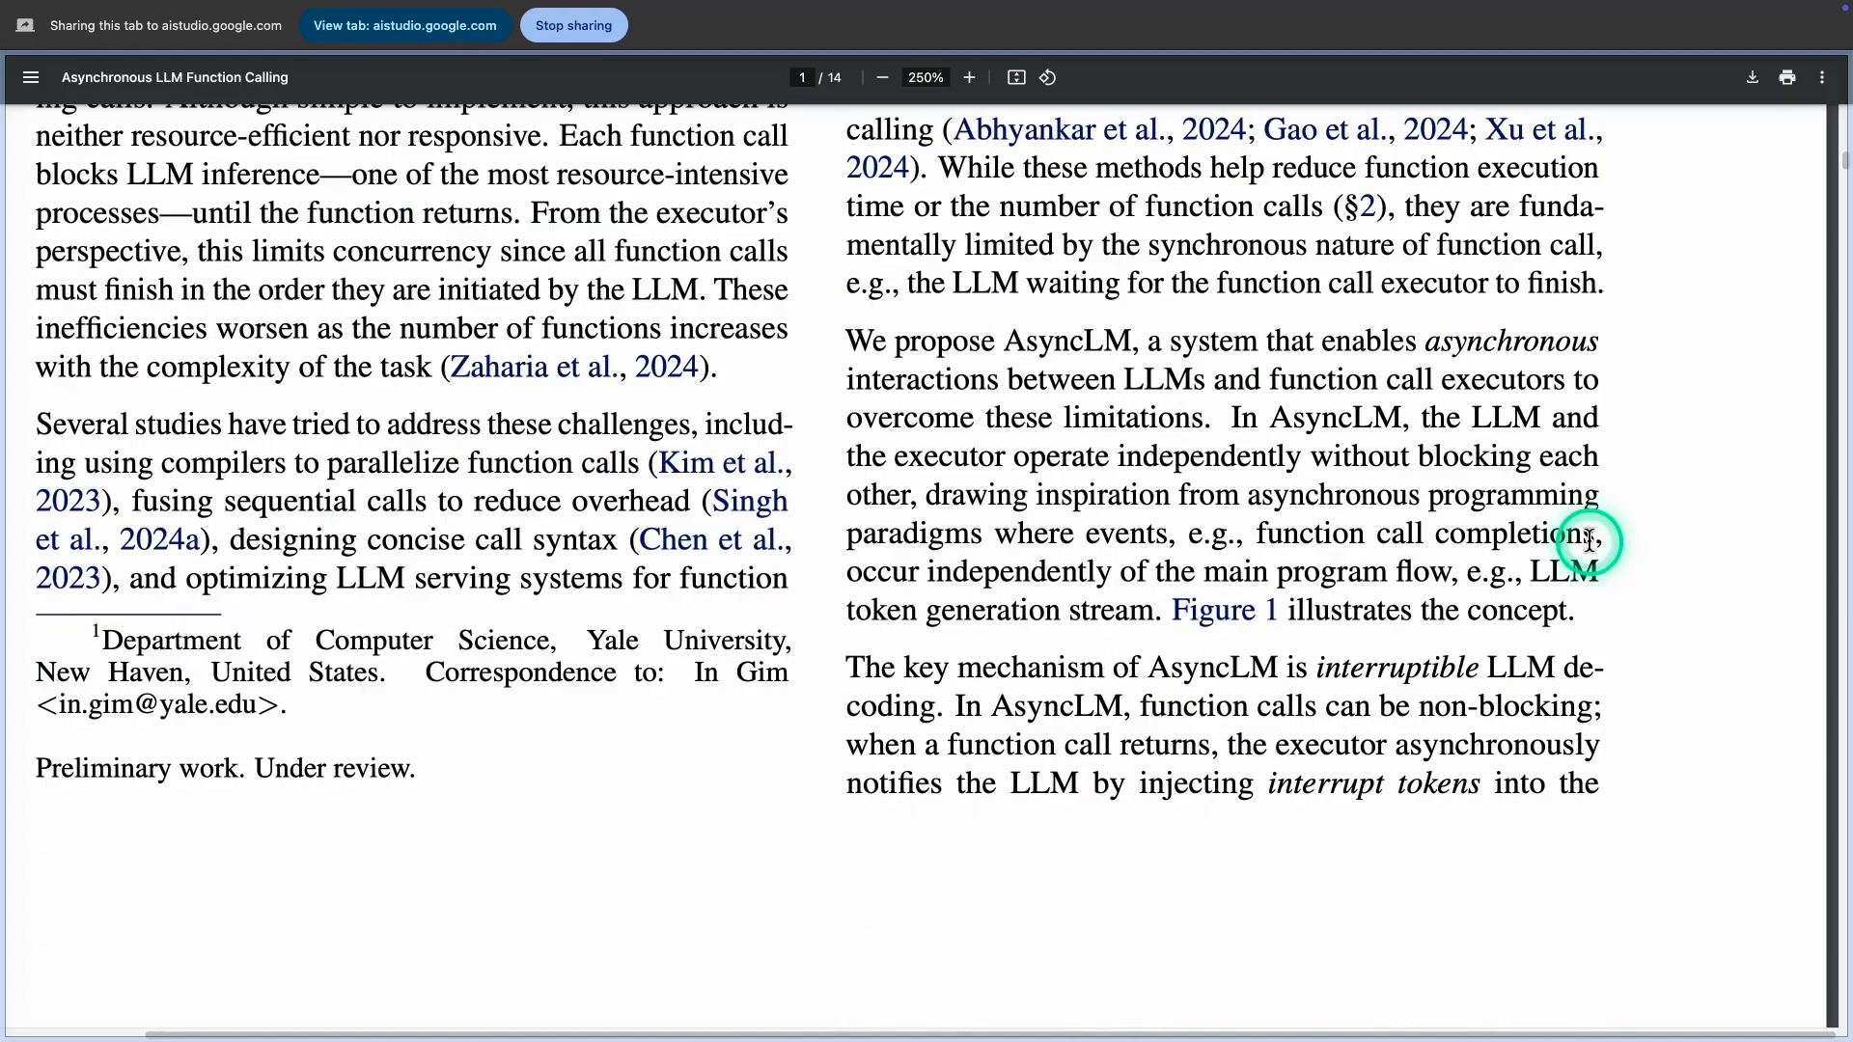
Step: Scroll down through page 2 toward Figure 2 on page 3
scroll("down", 3)
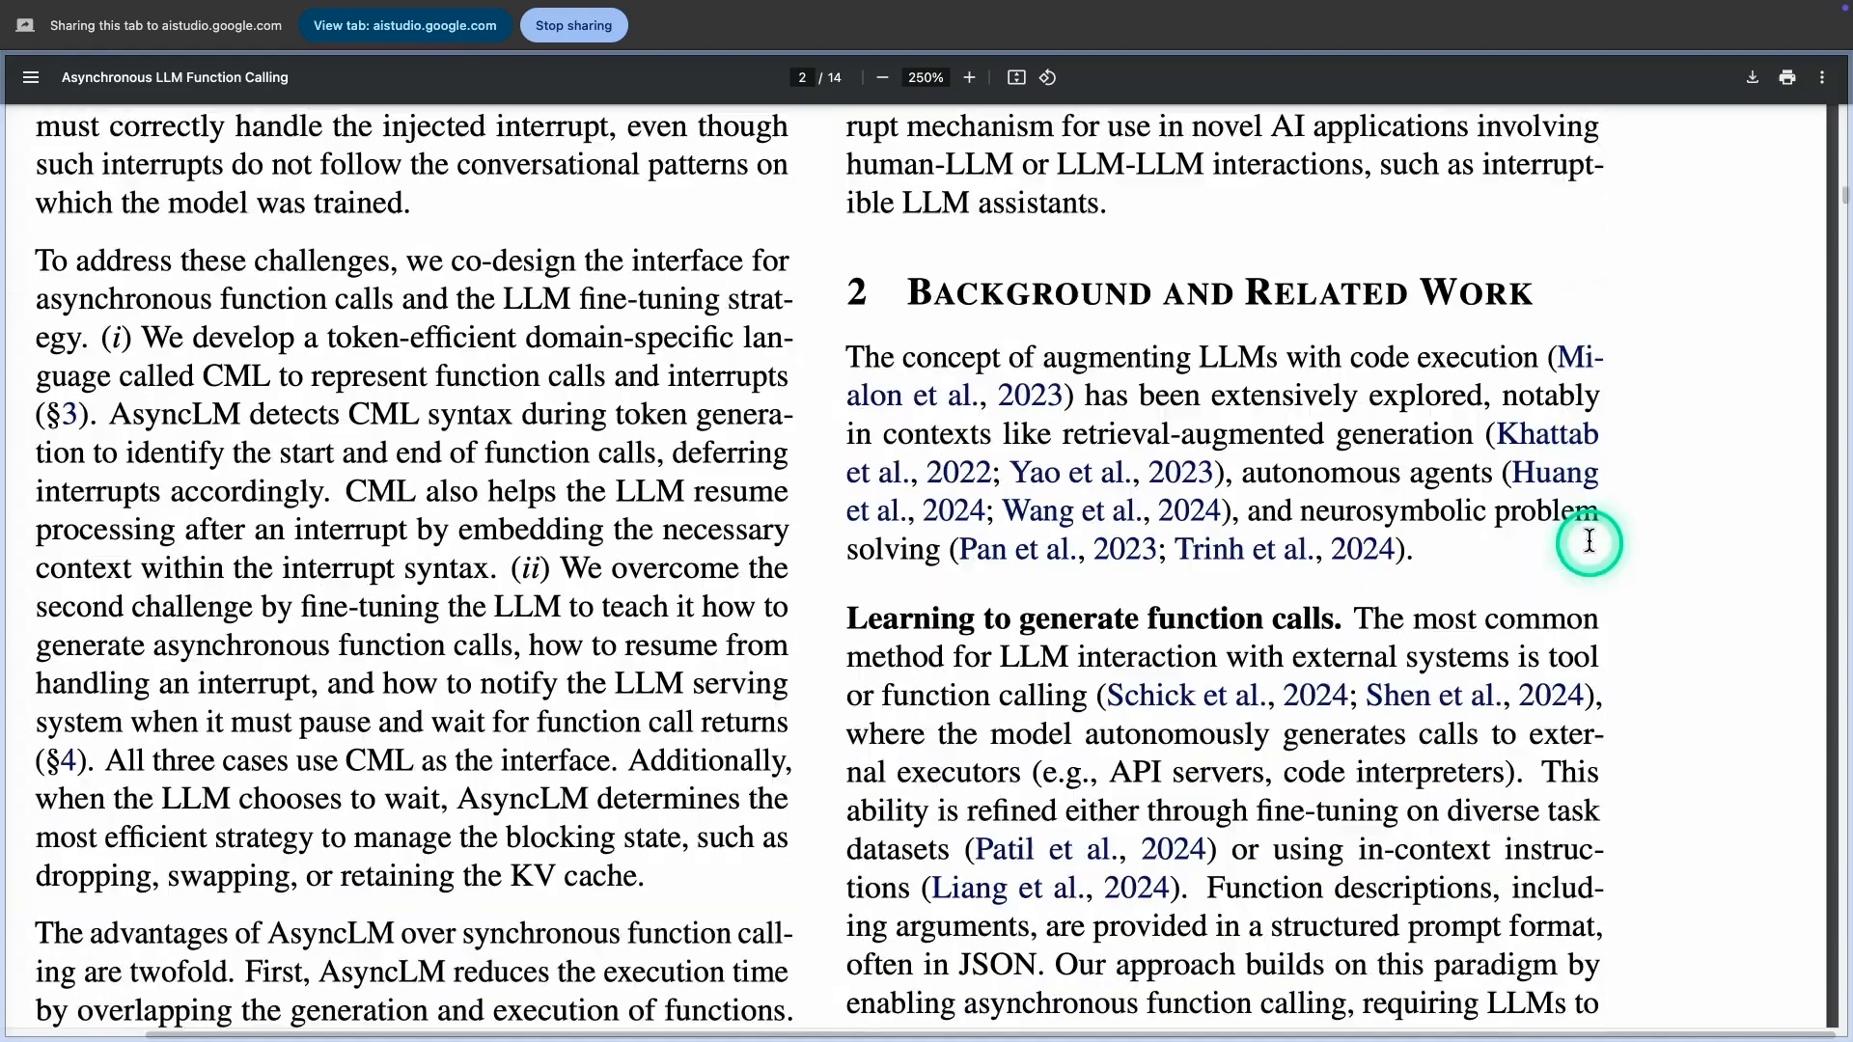
scroll("down", 3)
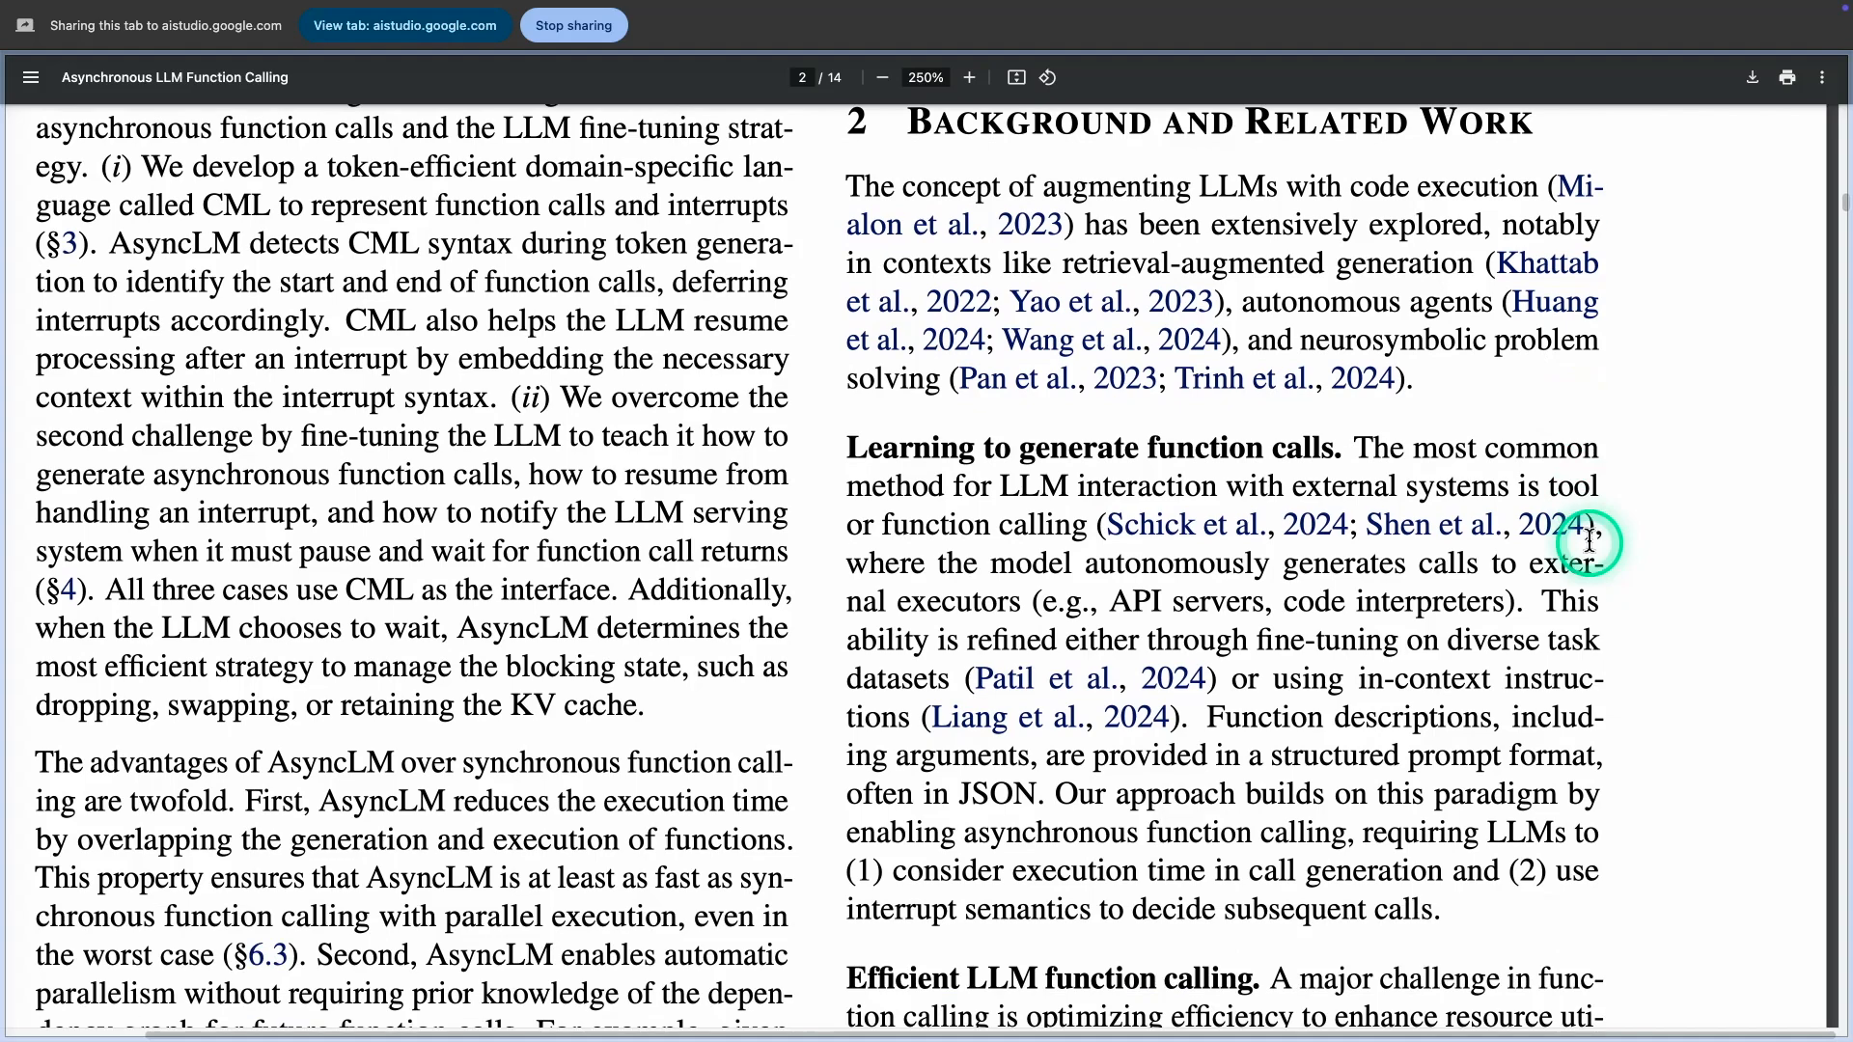
scroll("down", 3)
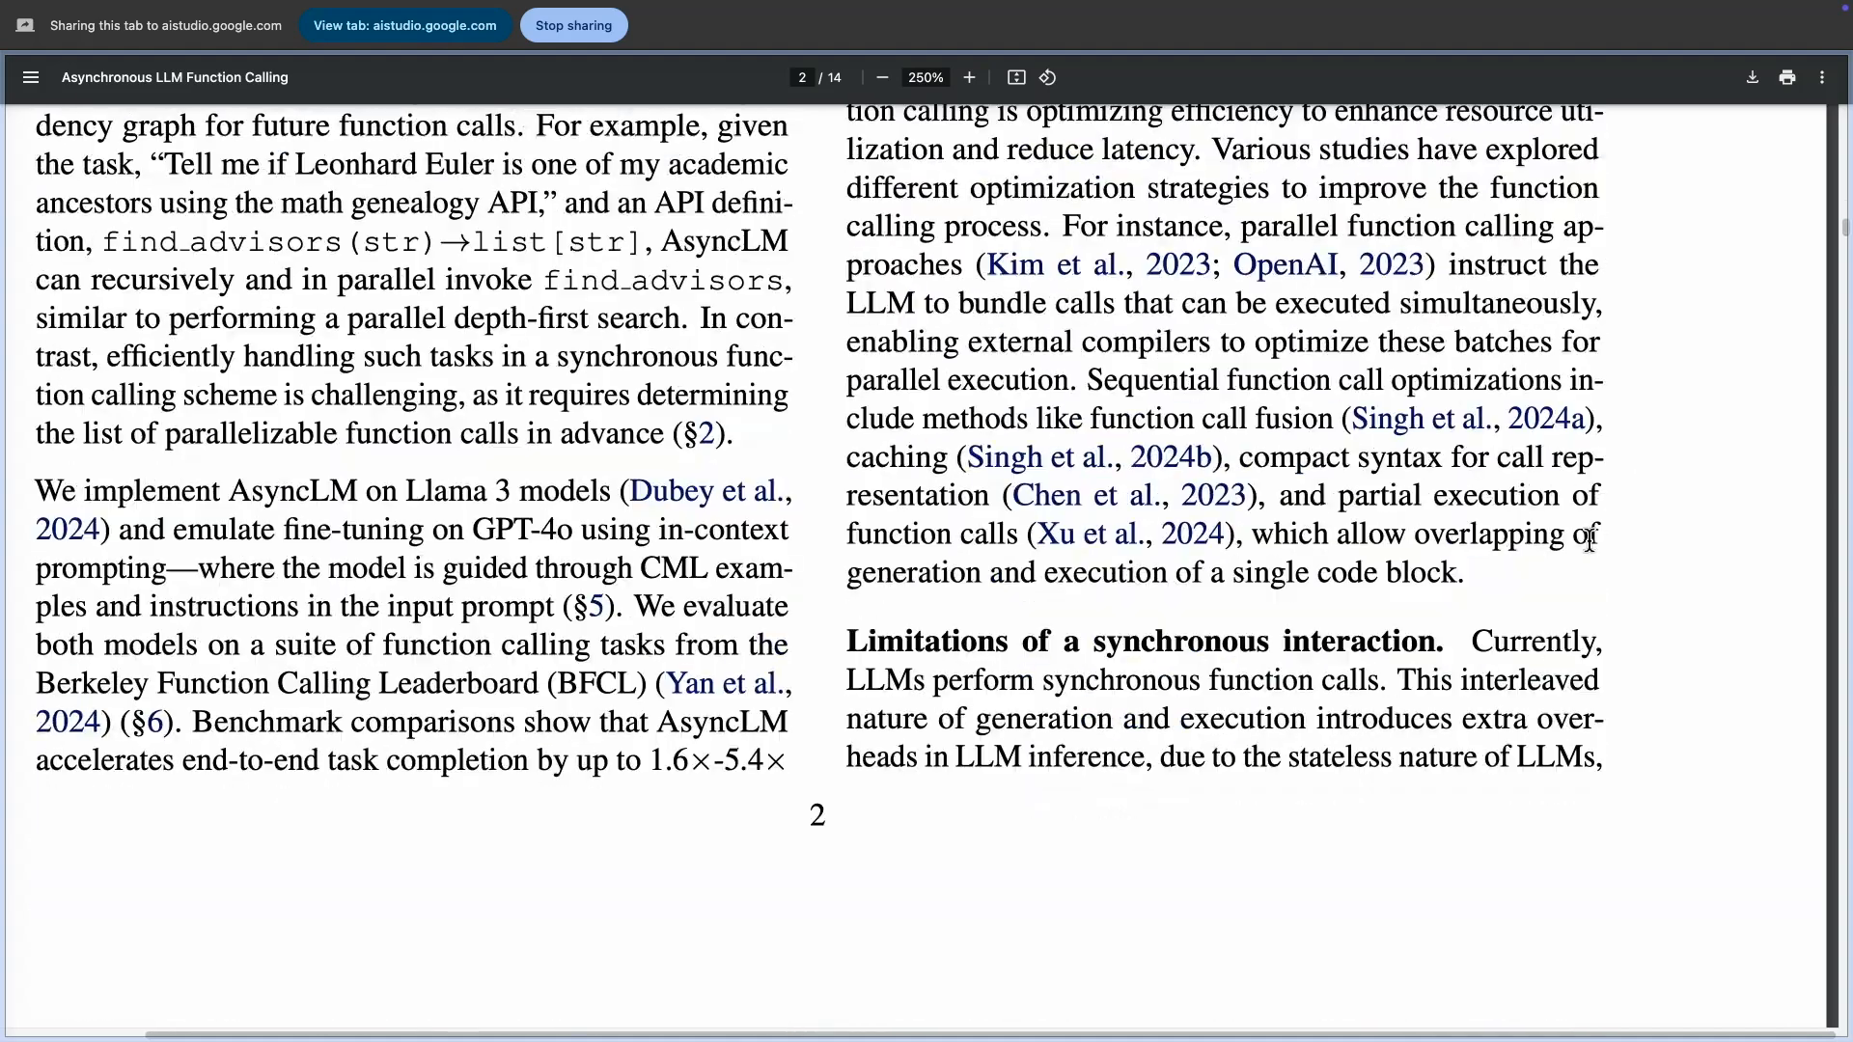
scroll("down", 3)
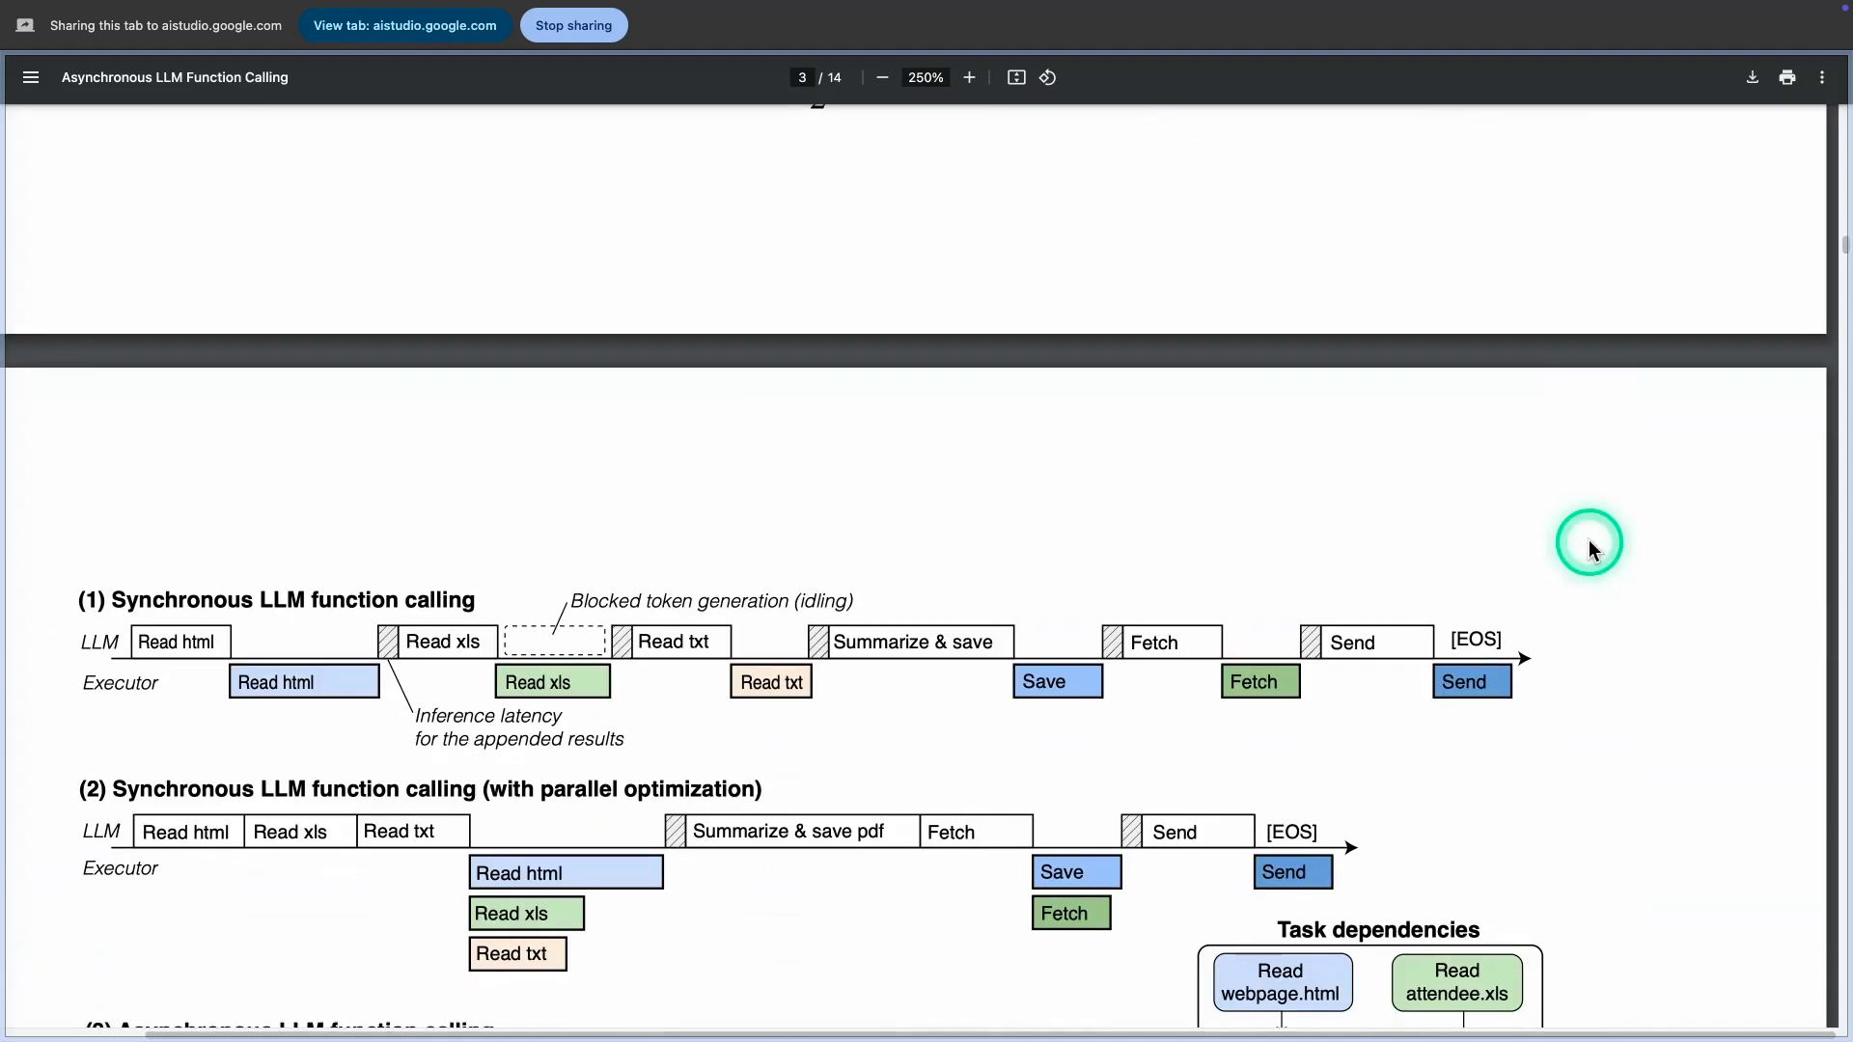
scroll("down", 3)
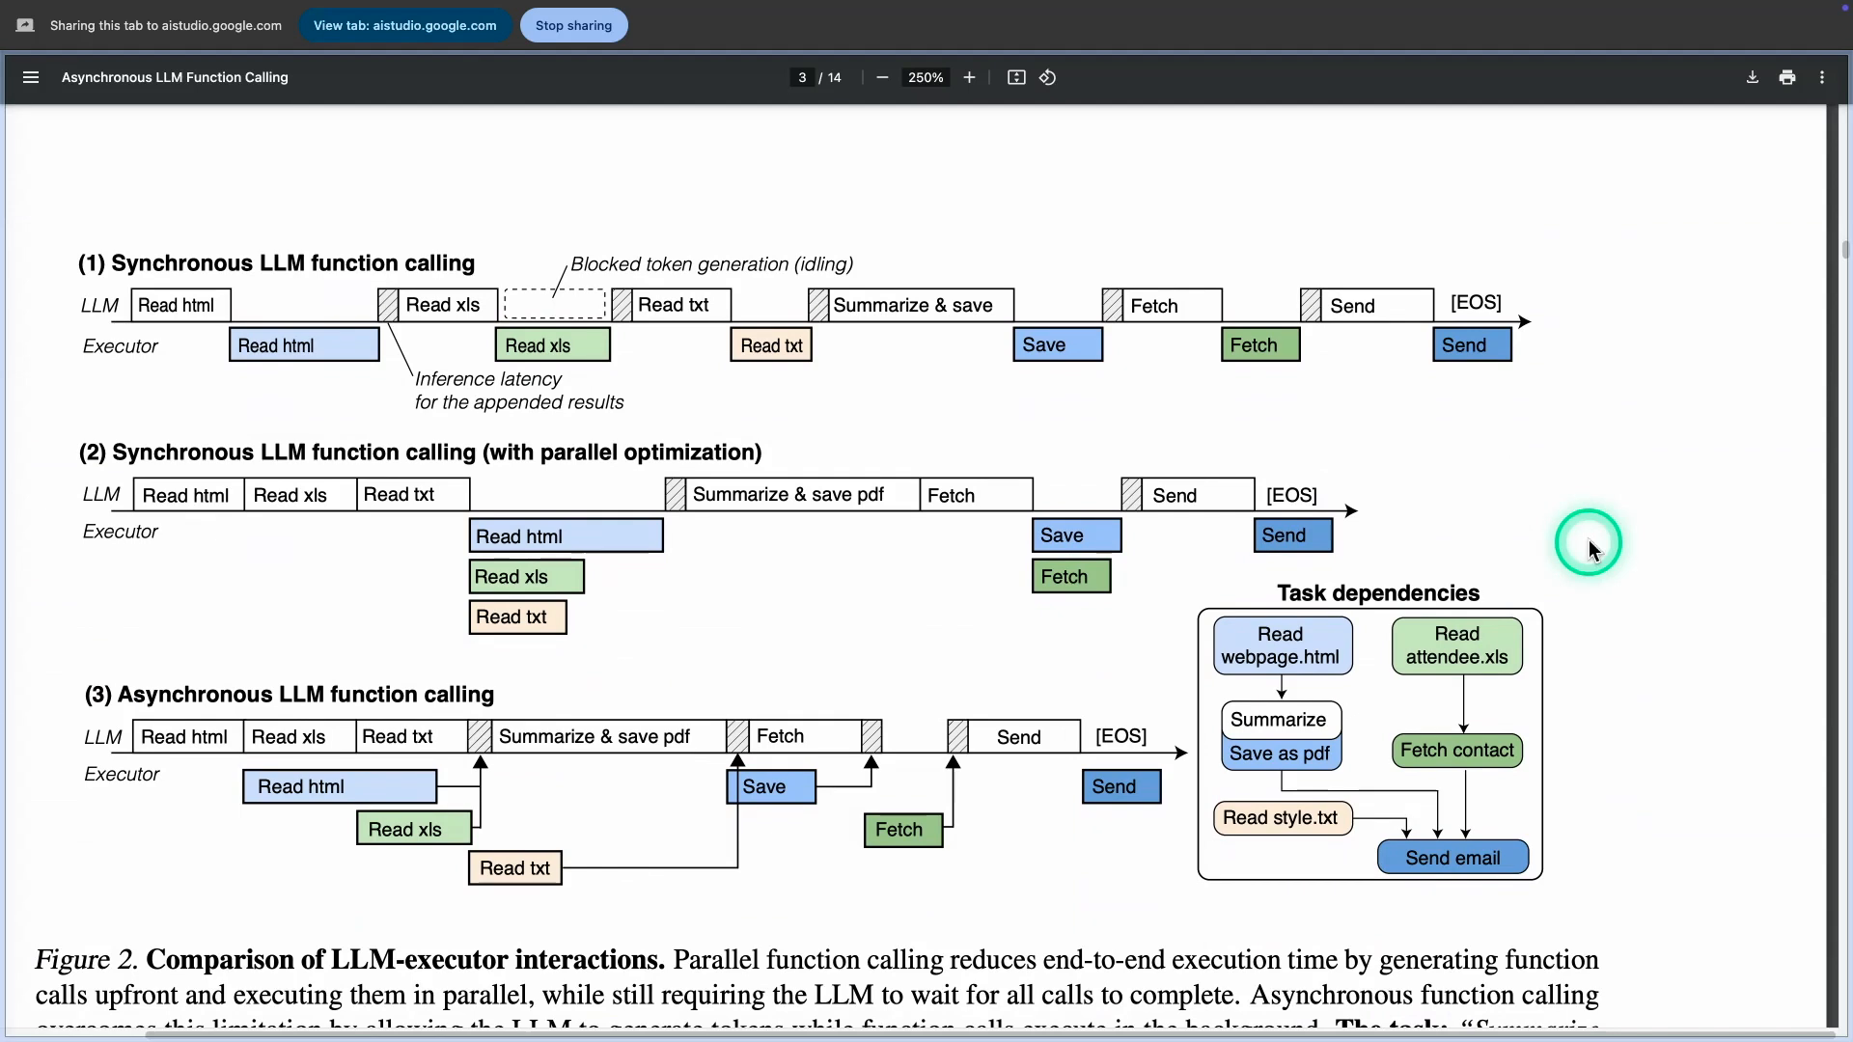
scroll("down", 3)
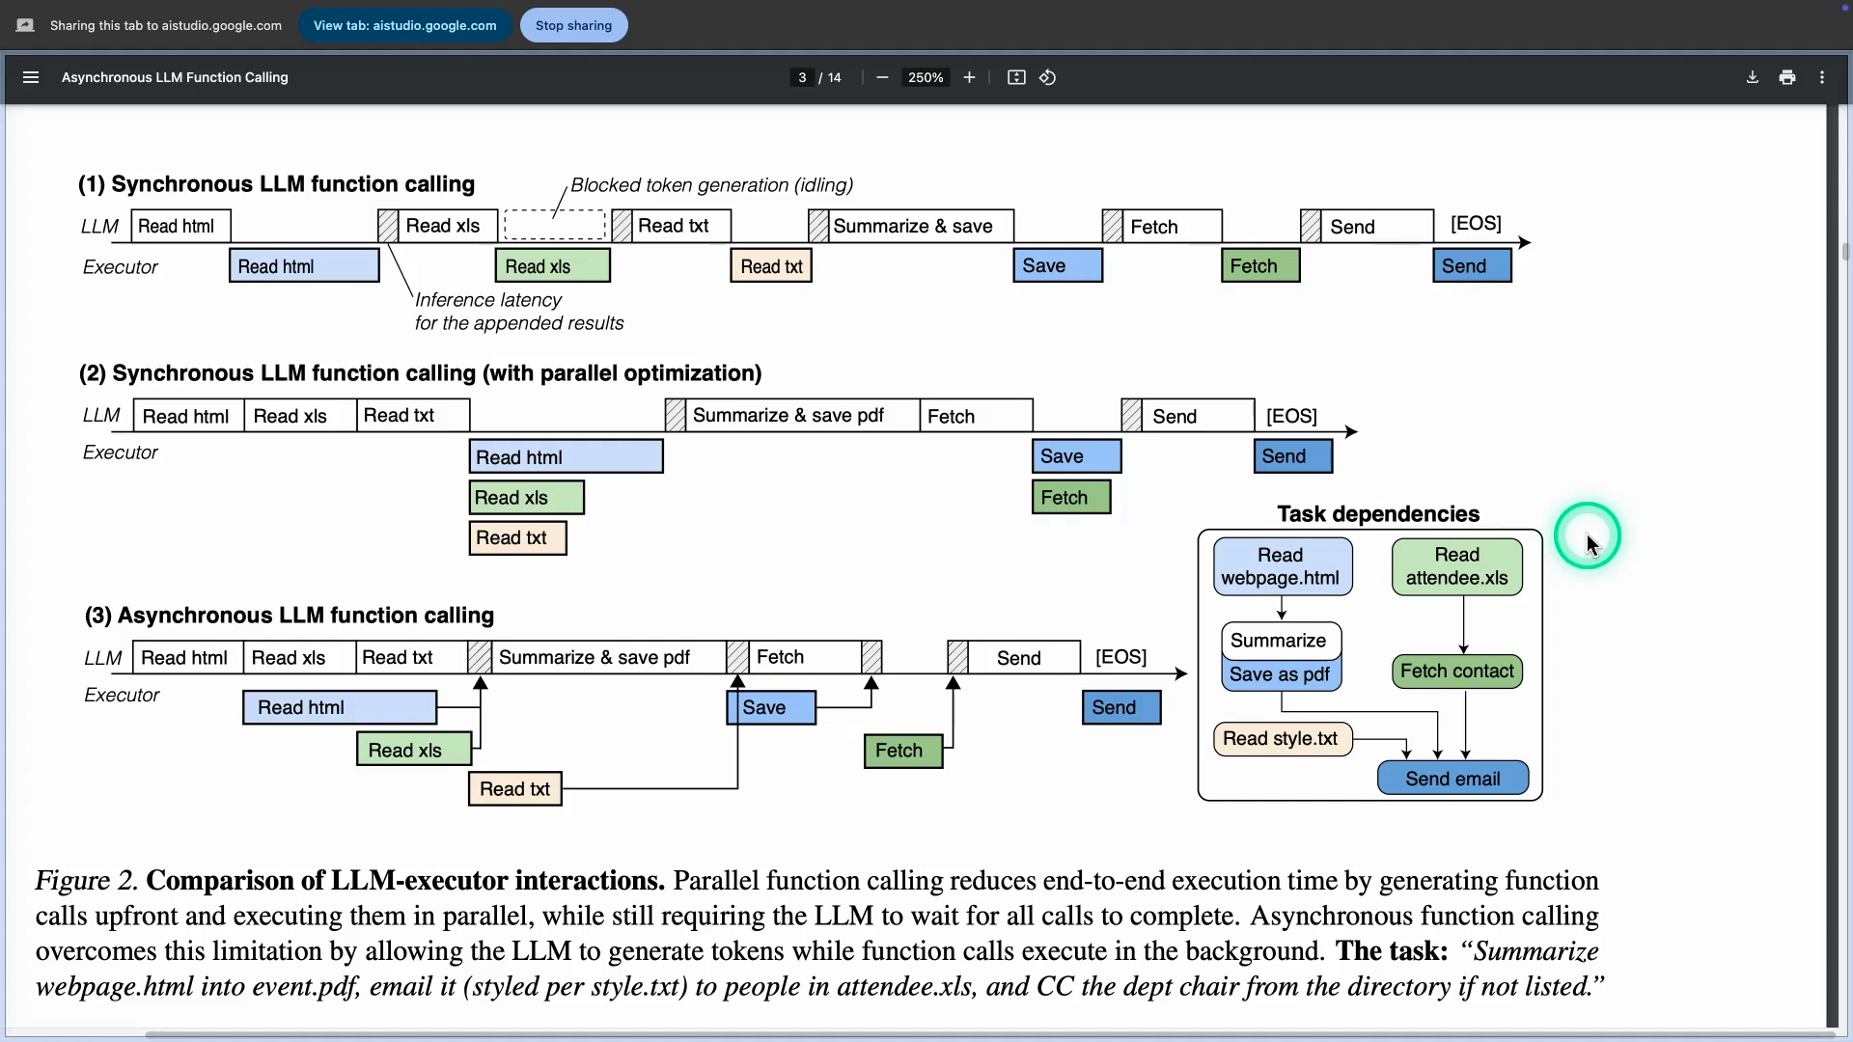
mouse_move(1588, 540)
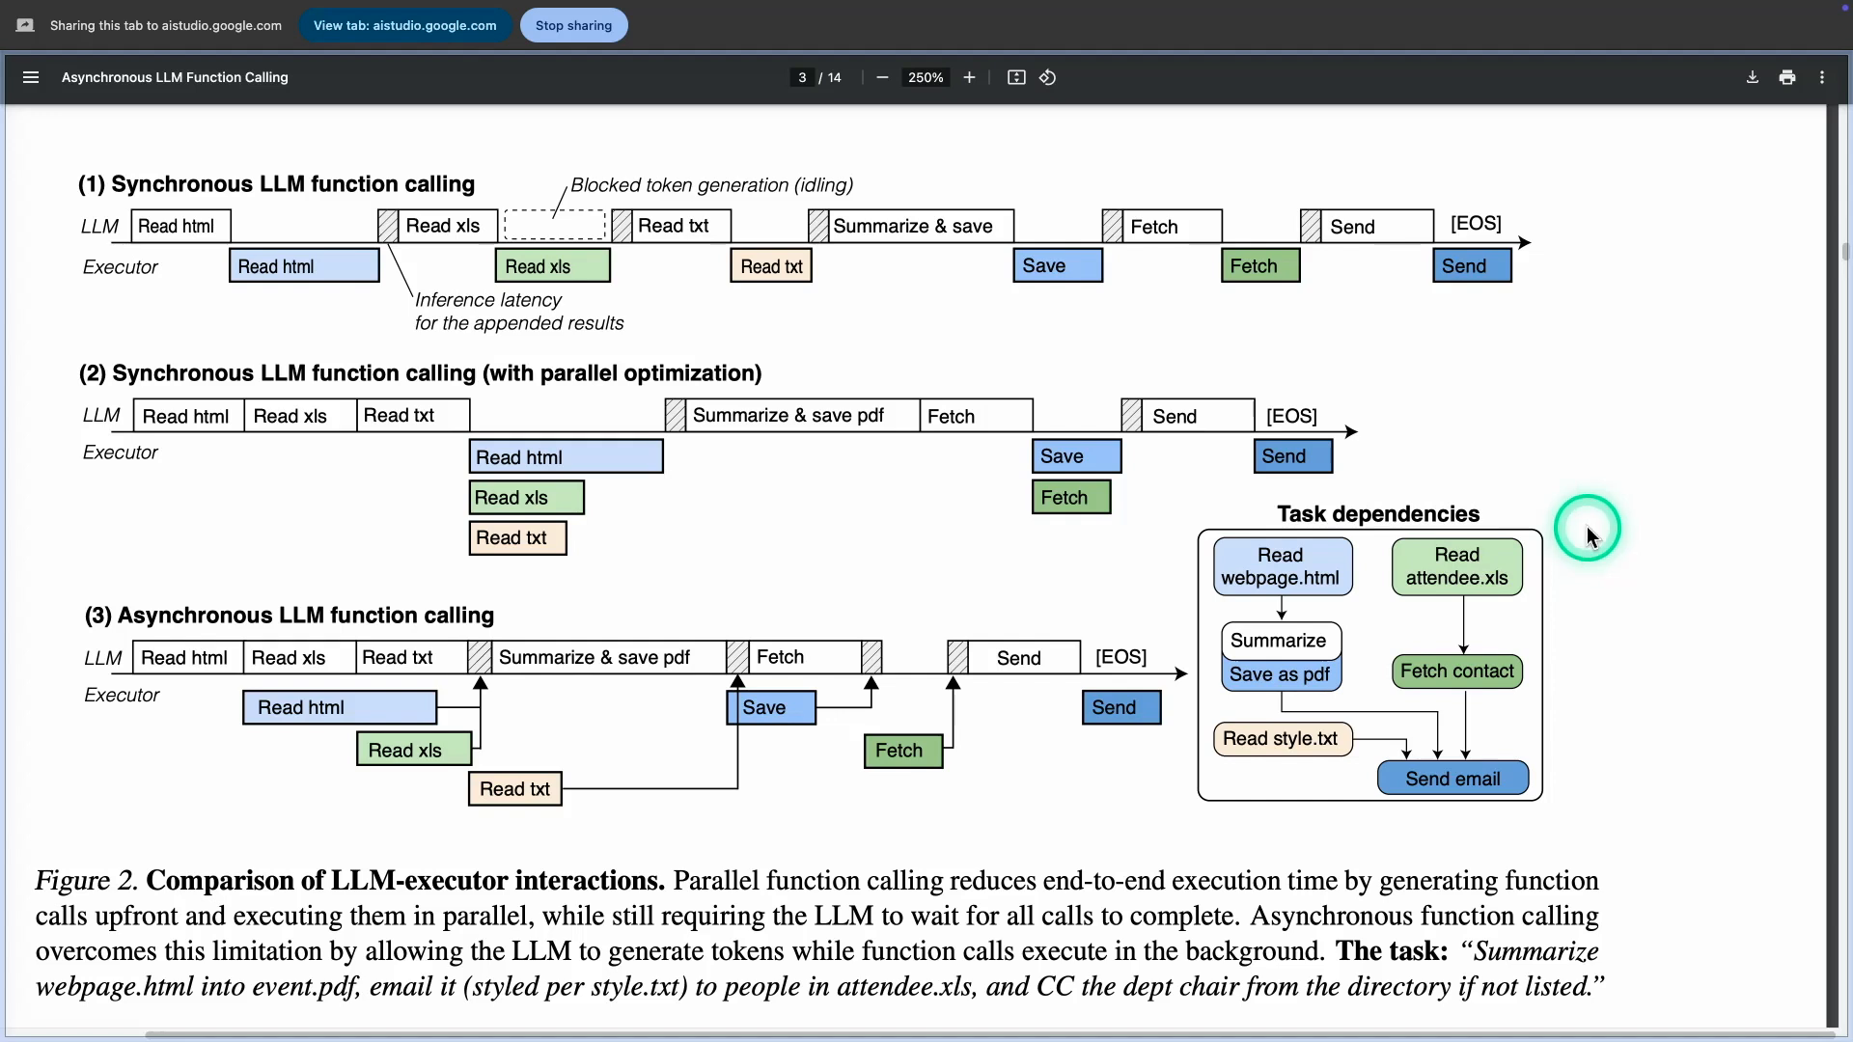
mouse_move(1636, 455)
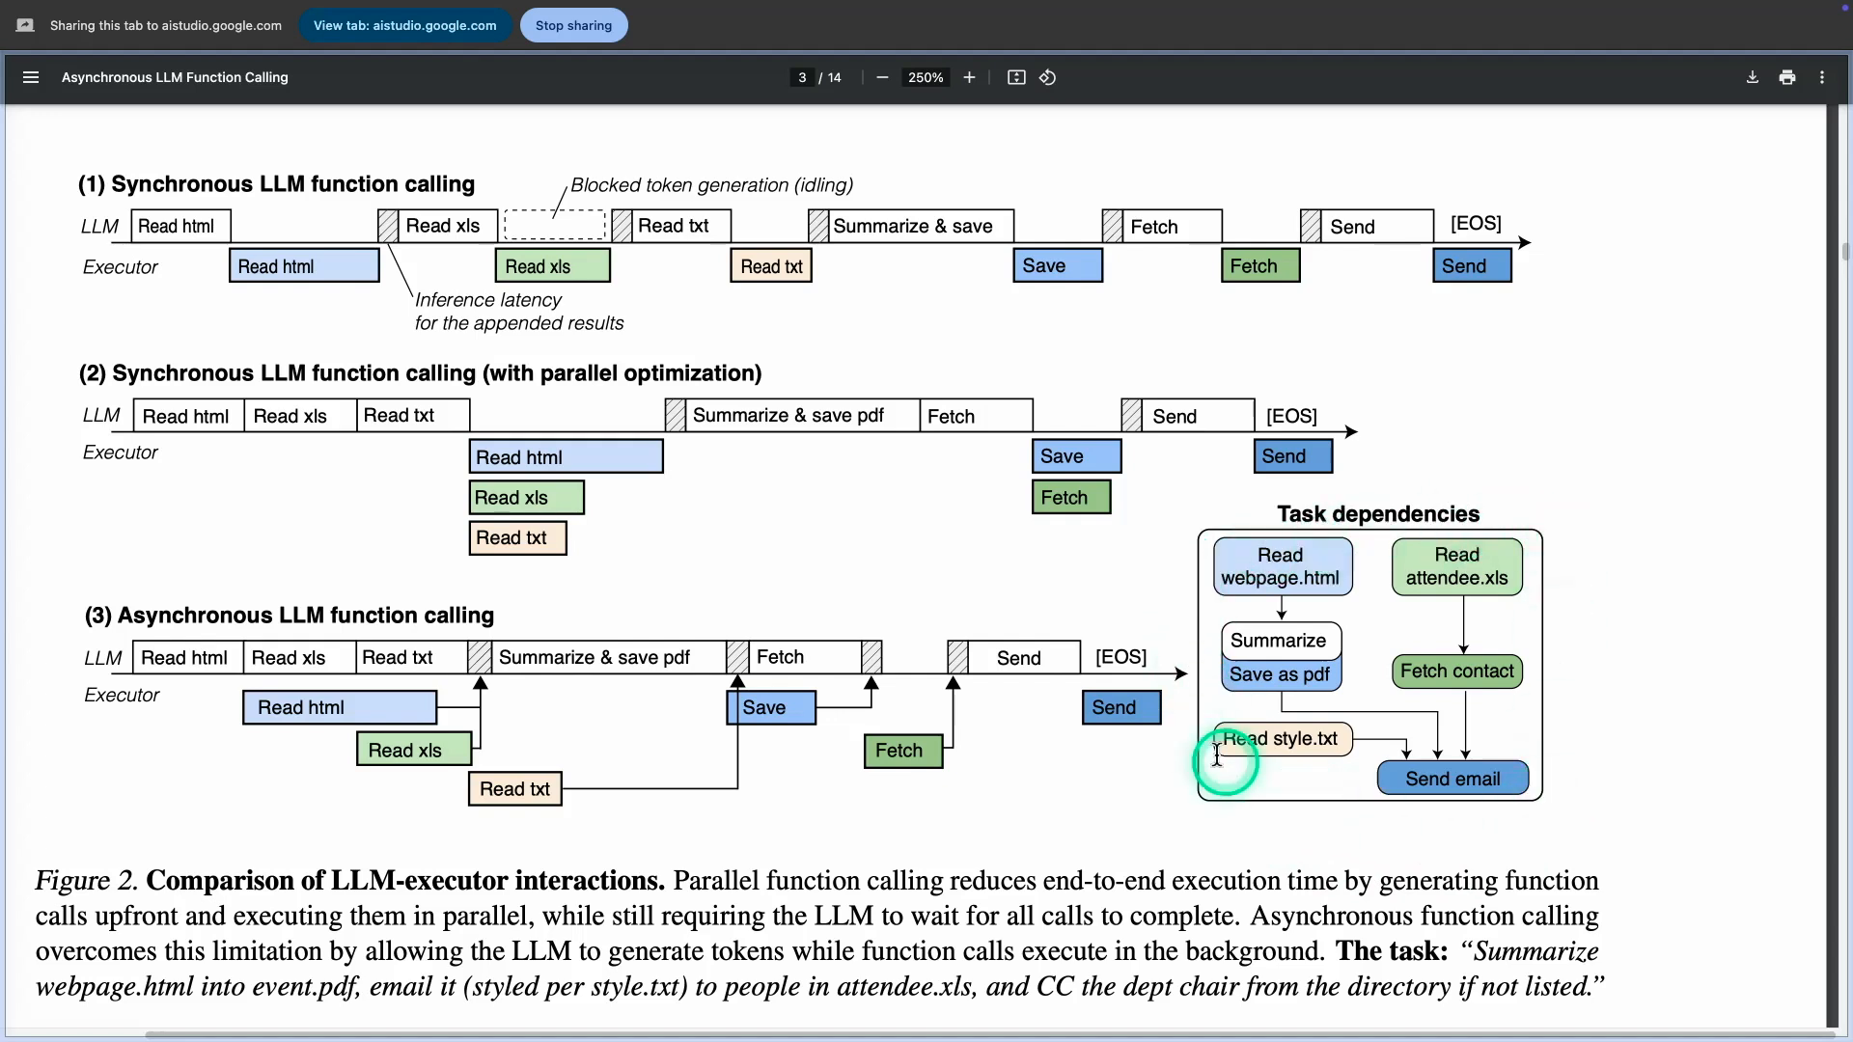
mouse_move(1411, 796)
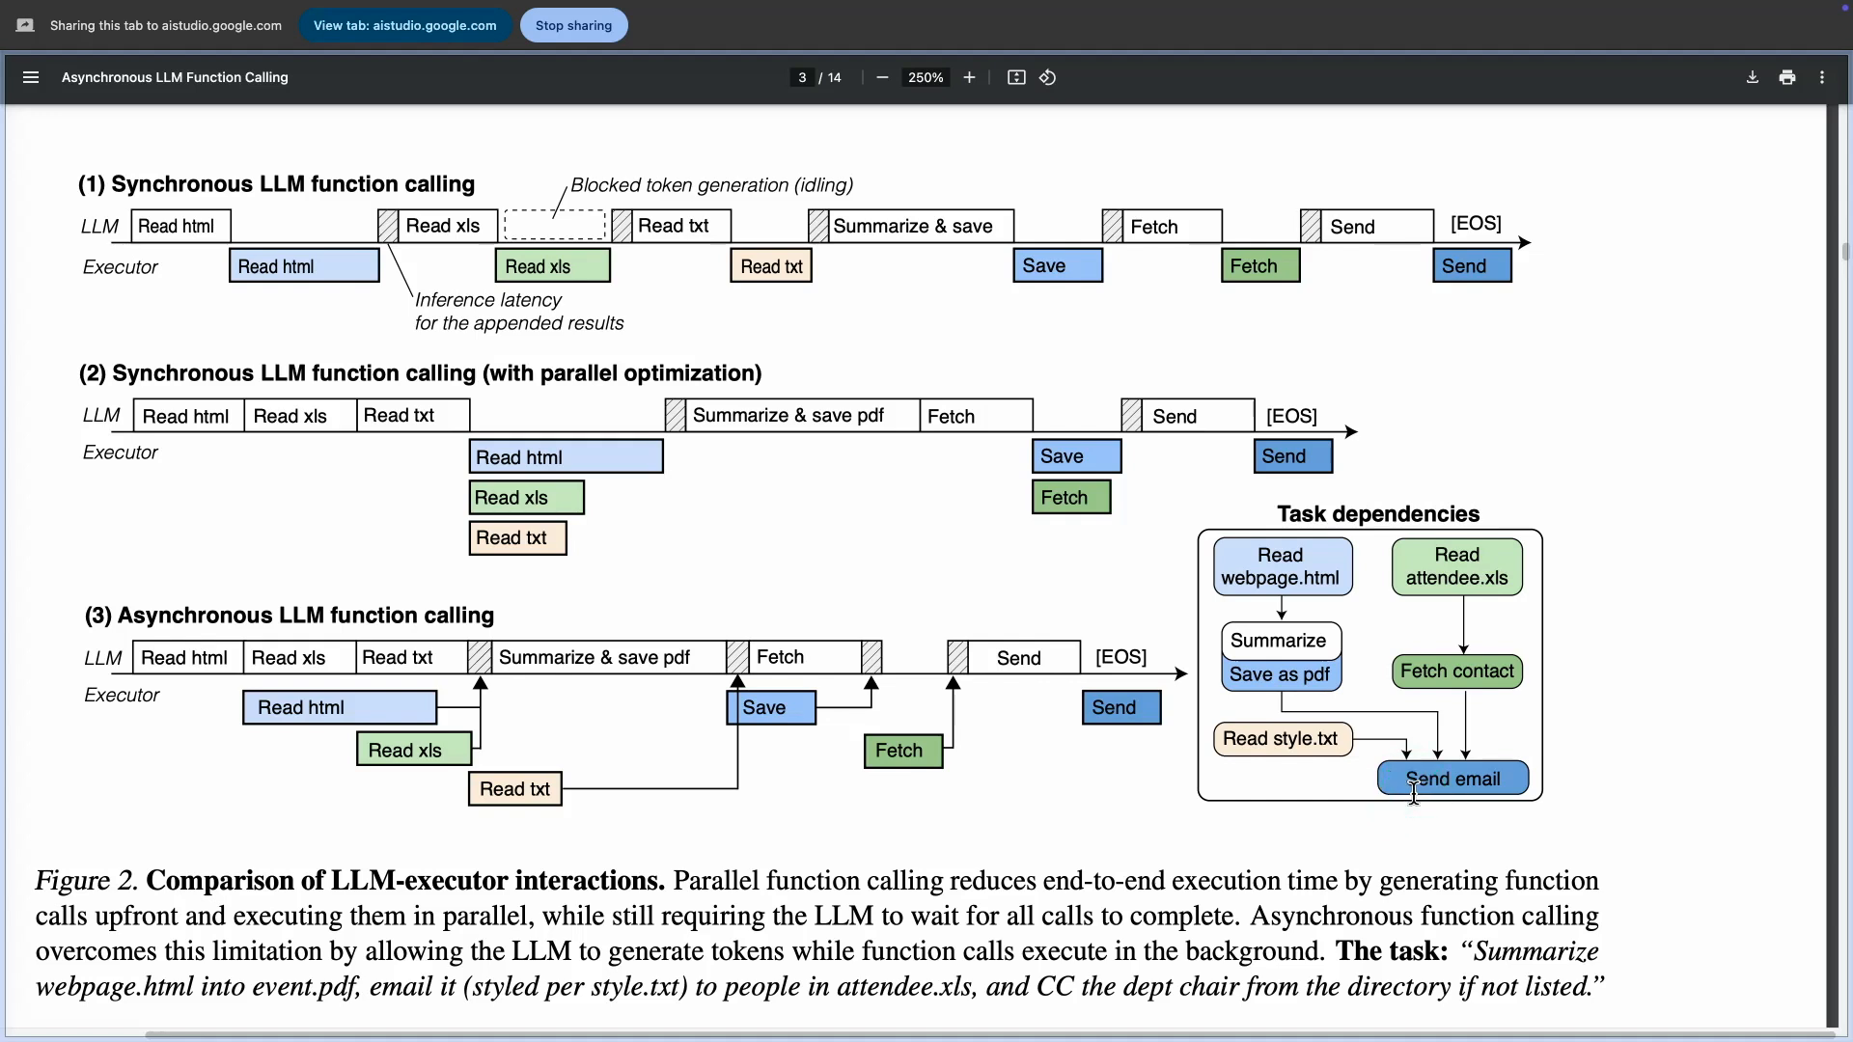
Step: Continue past Figure 2 to the 'Our approach' paragraph and the Section 3 CML heading
left_click(1412, 804)
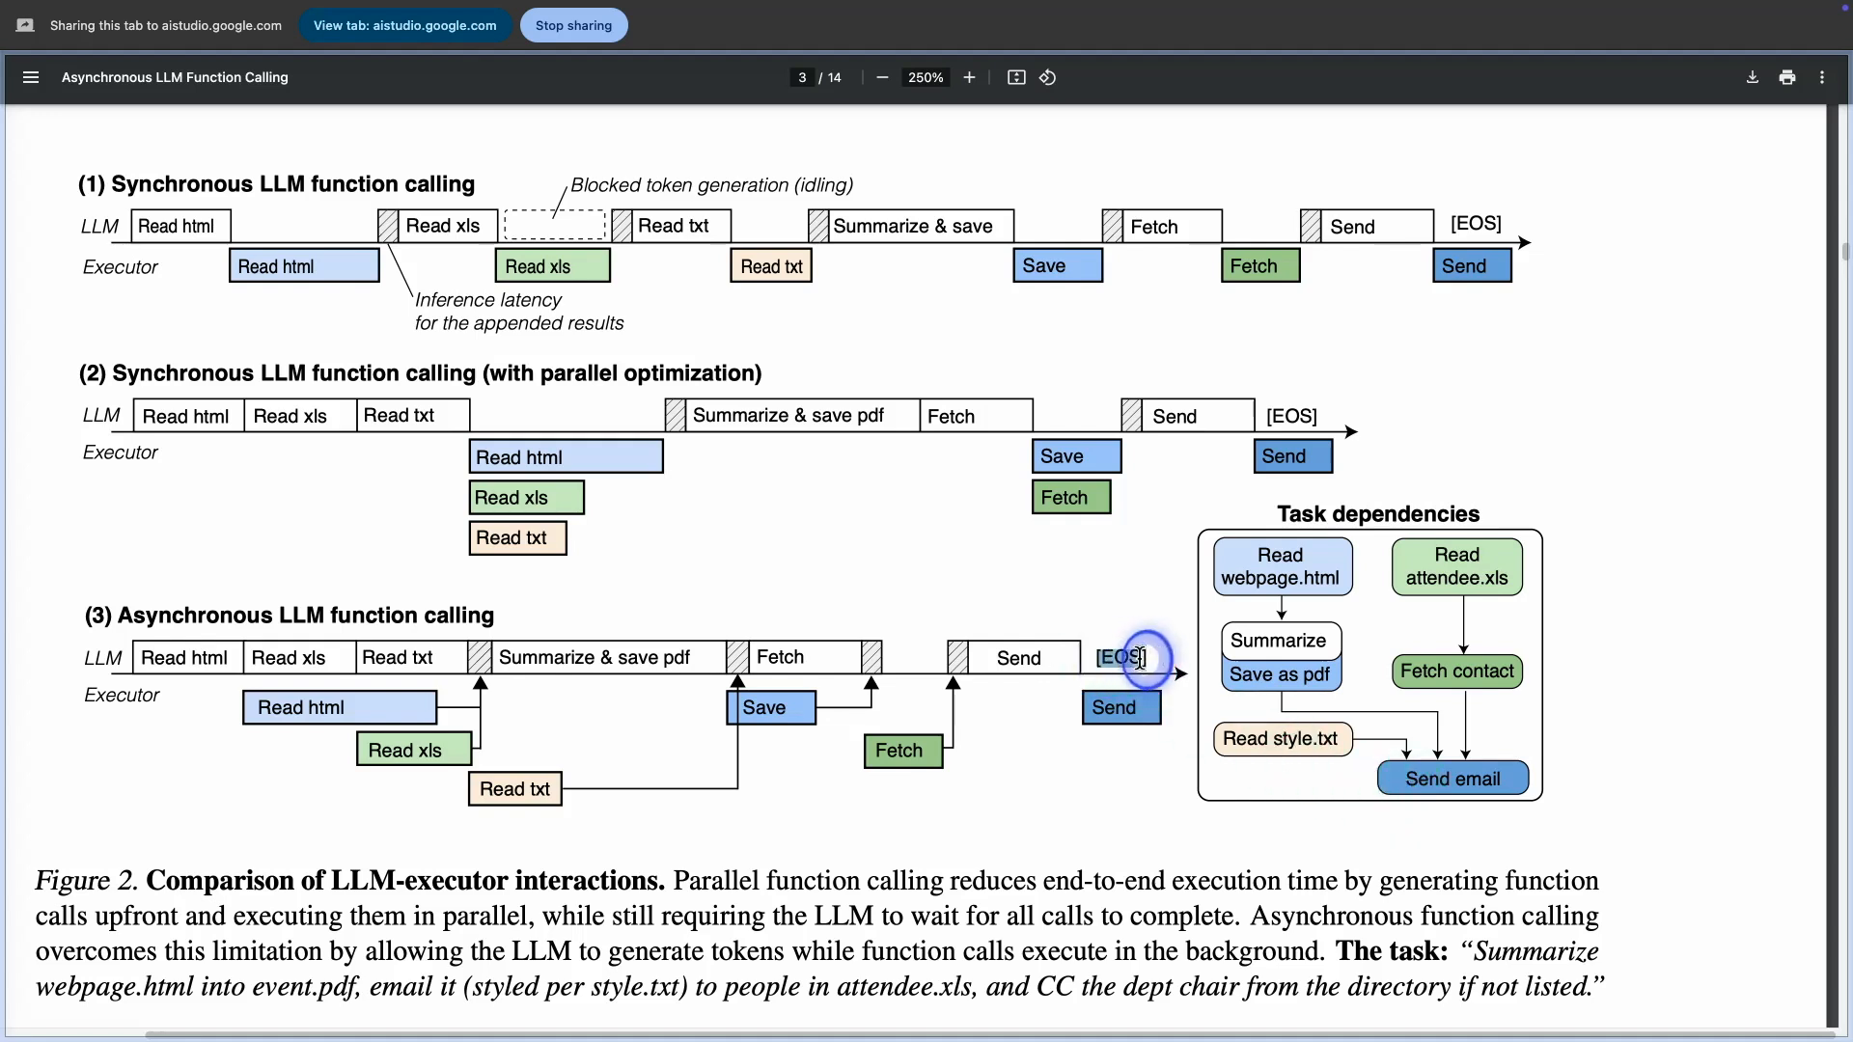
scroll("down", 3)
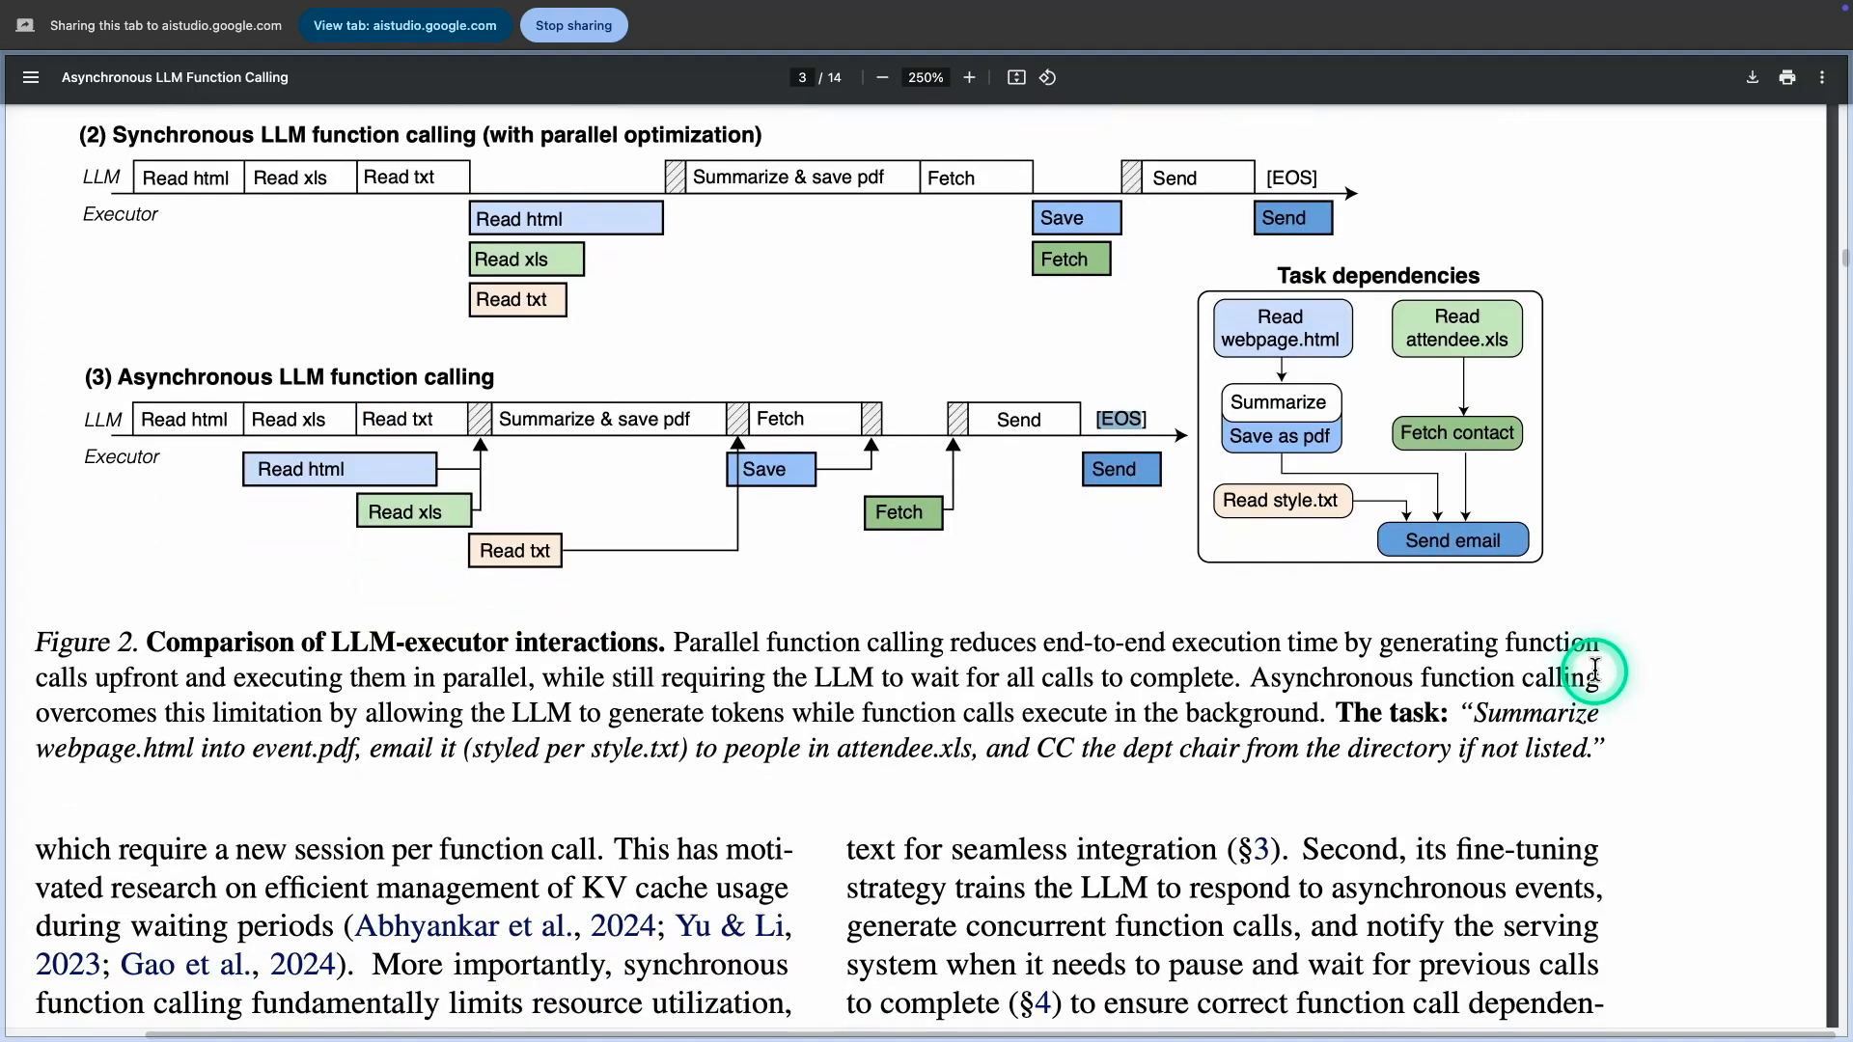
scroll("down", 3)
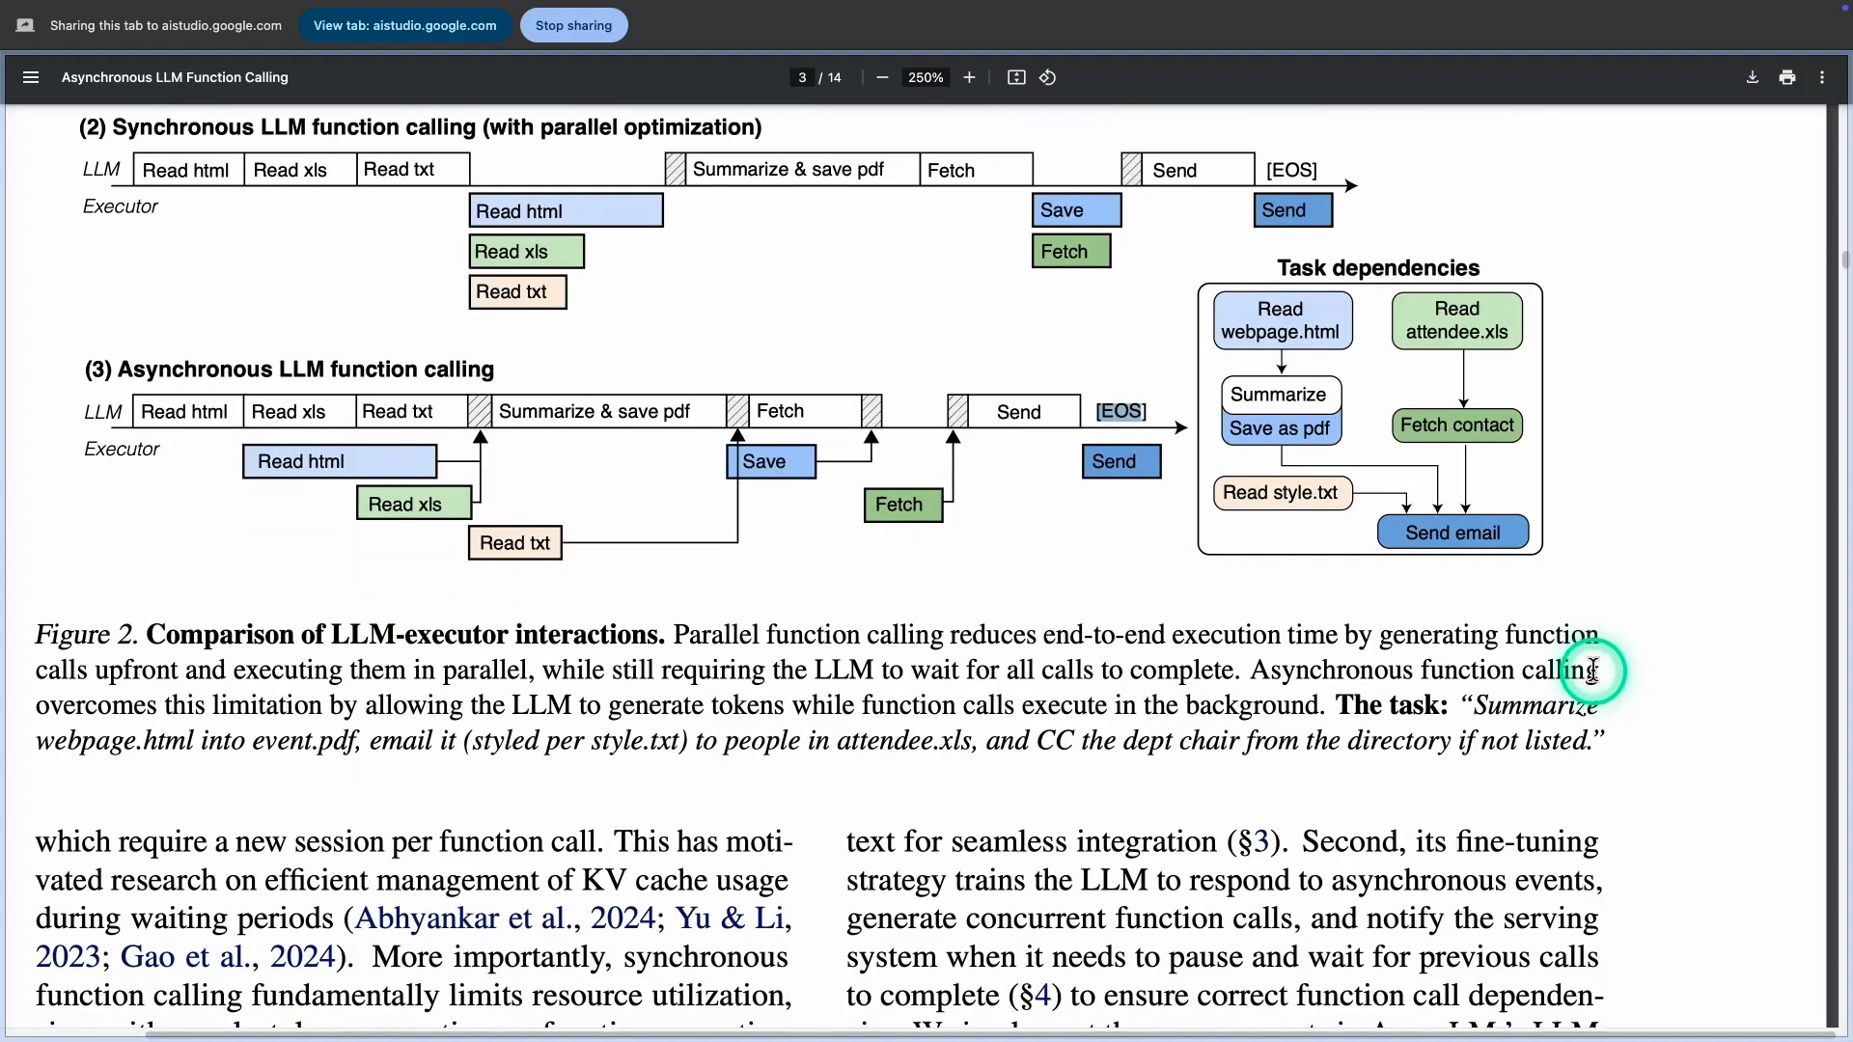
scroll("down", 3)
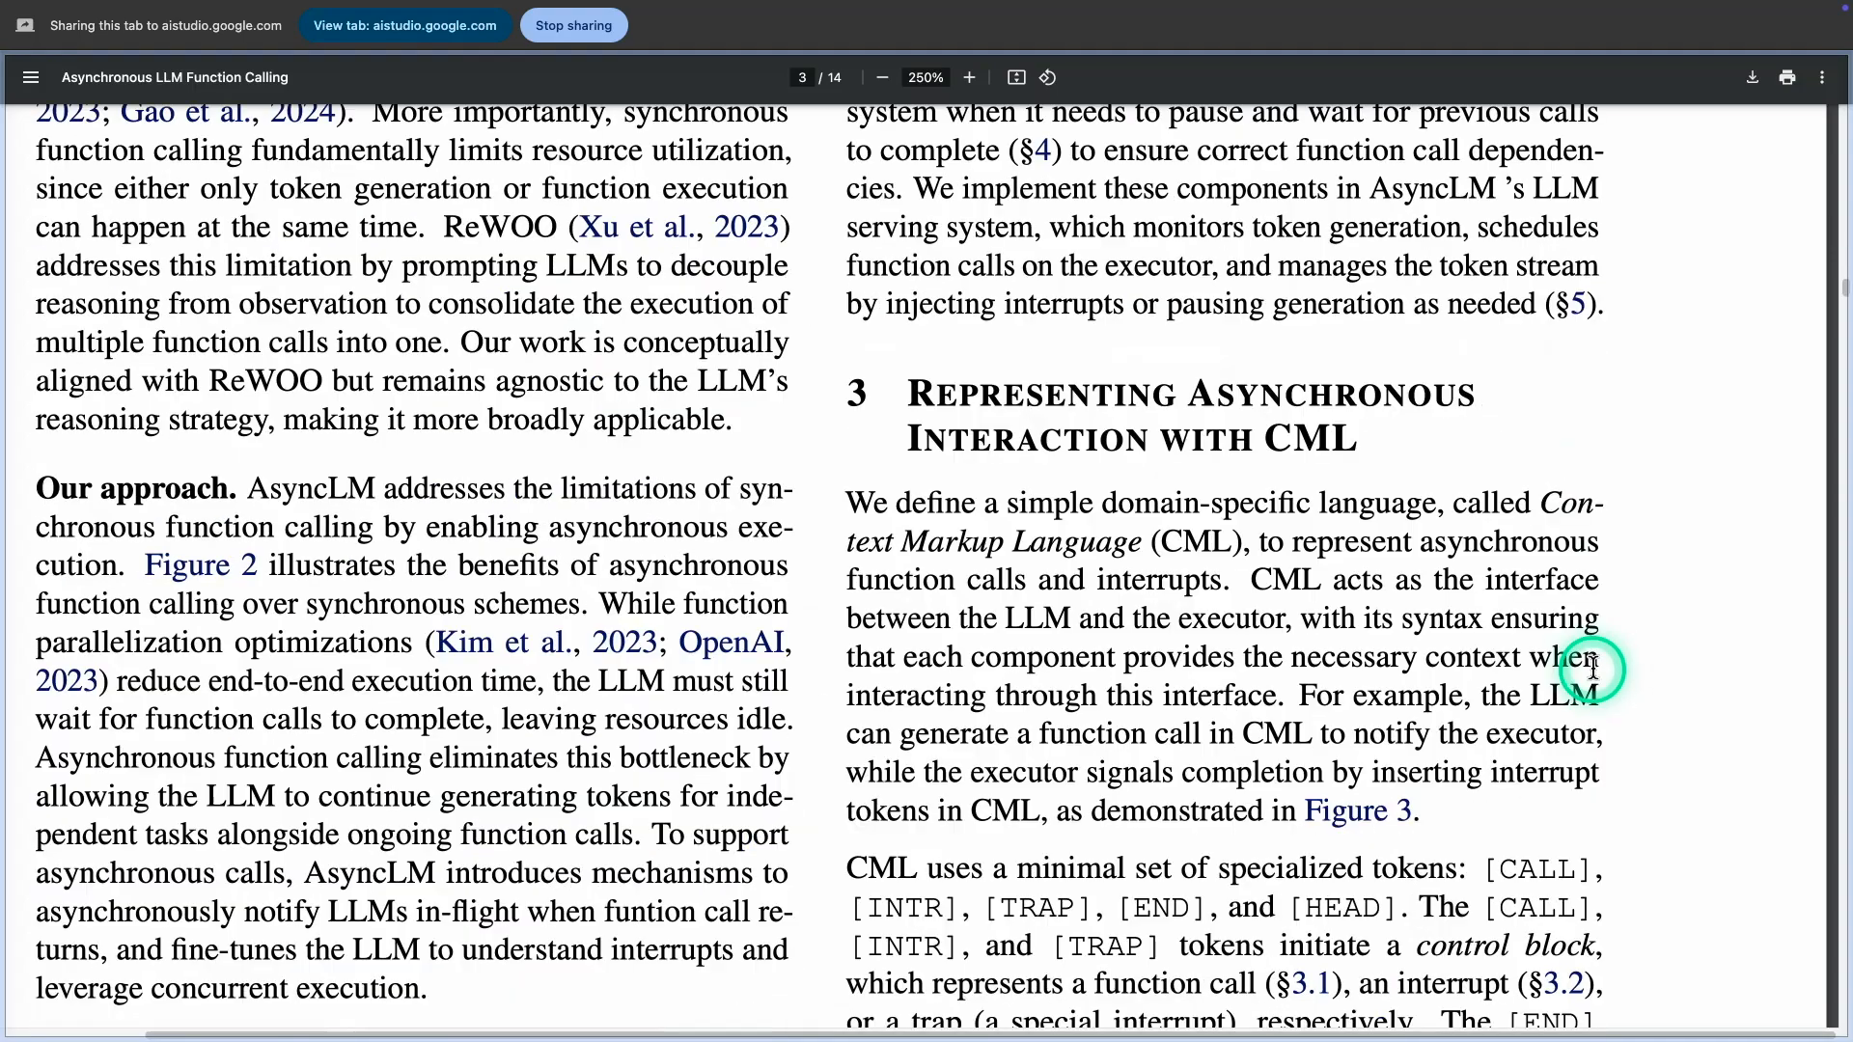